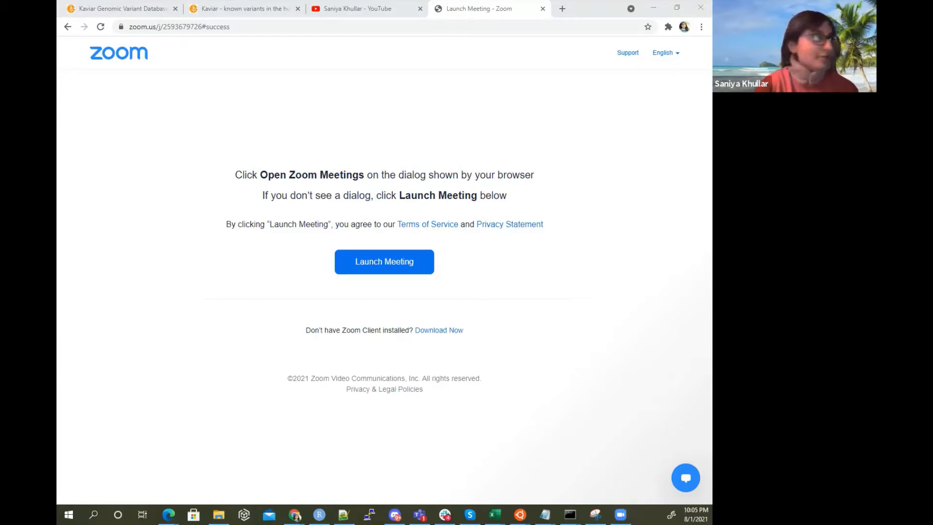
Inspect the GWAS SNP sheet's columns and select the uniqID.a1a2 column for copying
{"action": "left_click", "coordinate": [494, 514]}
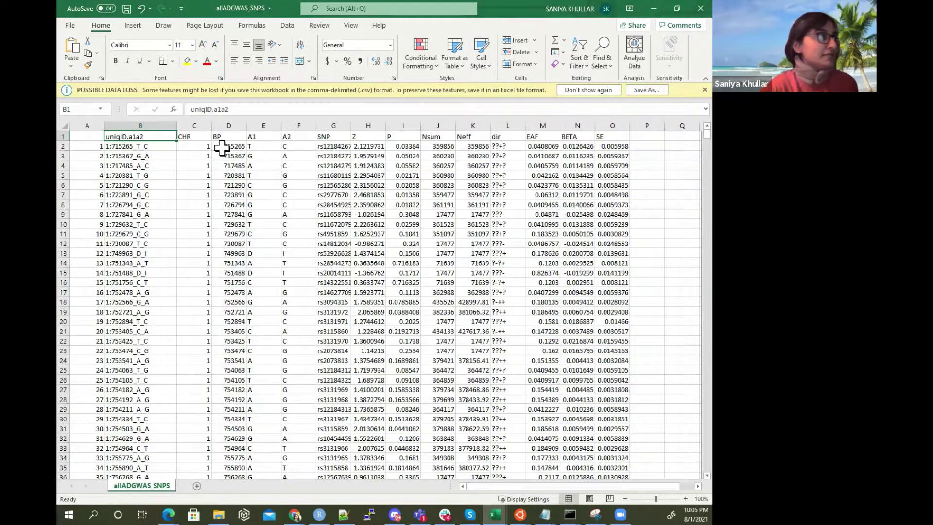
{"action": "left_click", "coordinate": [113, 146]}
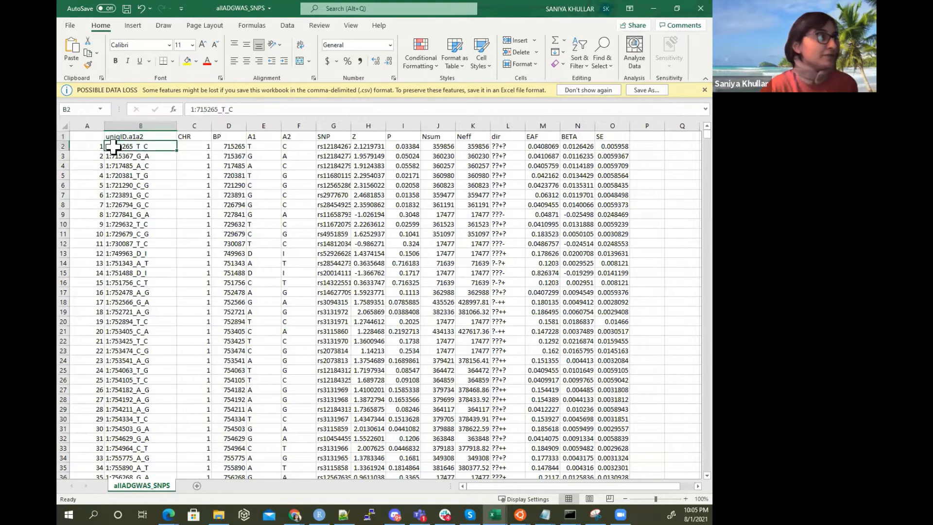
{"action": "left_click", "coordinate": [193, 145]}
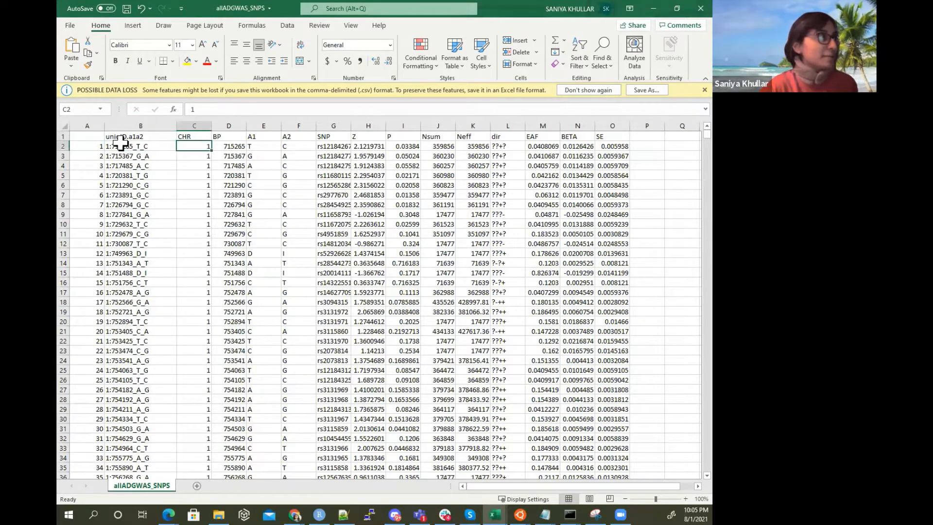
{"action": "left_click", "coordinate": [228, 146]}
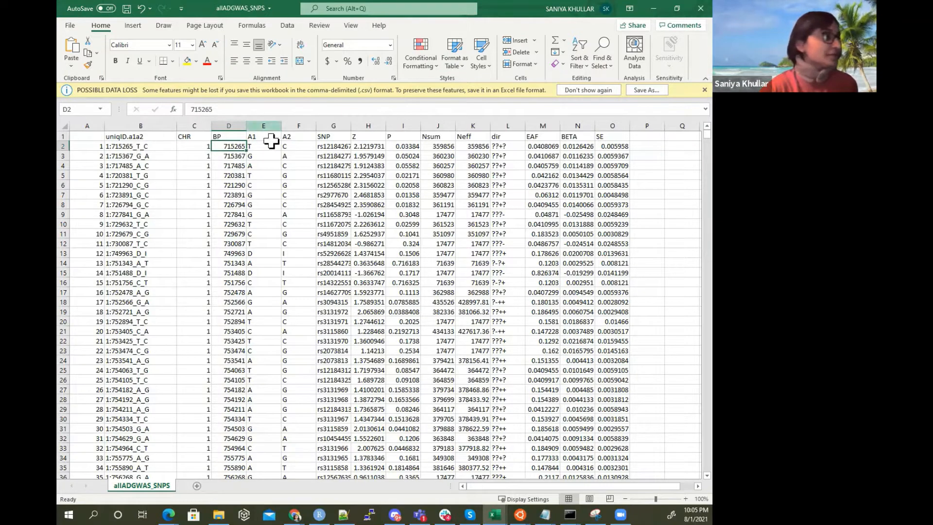
{"action": "left_click", "coordinate": [140, 145]}
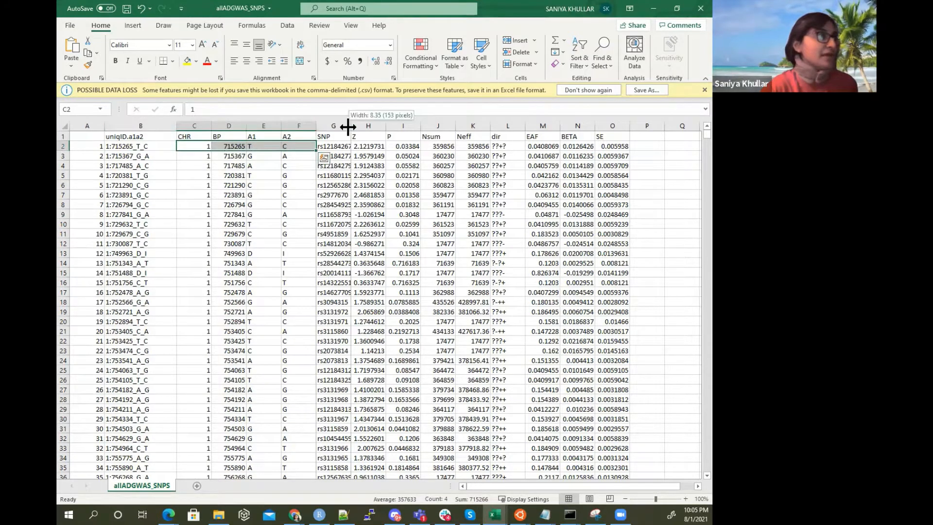
{"action": "left_click", "coordinate": [332, 146]}
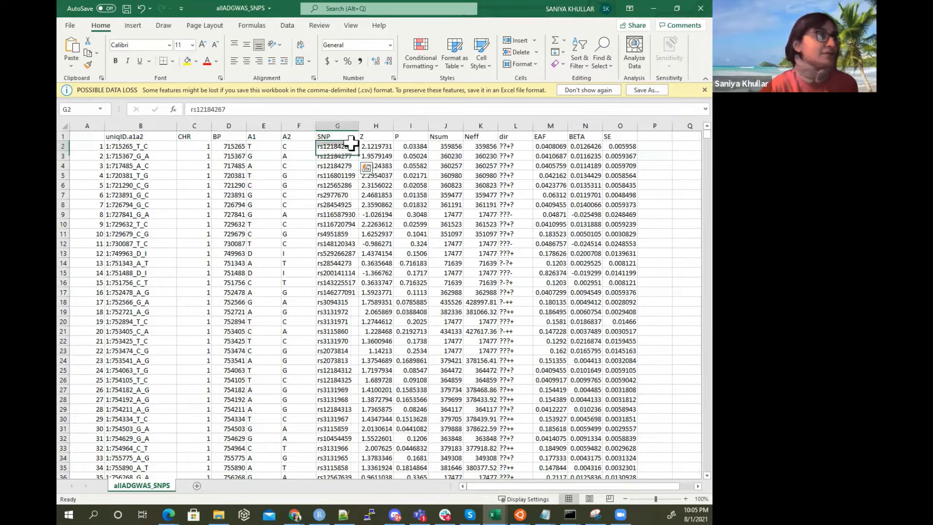
{"action": "left_click", "coordinate": [337, 125]}
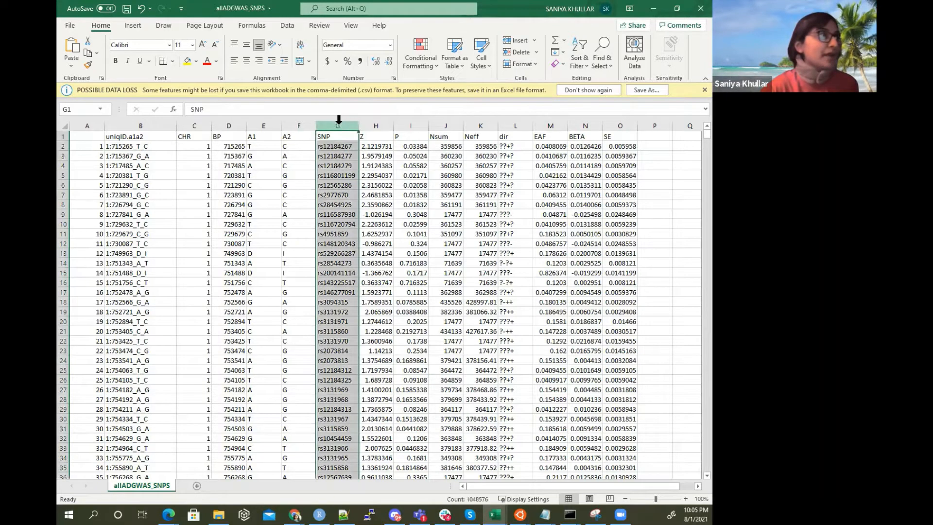
{"action": "left_click", "coordinate": [140, 137]}
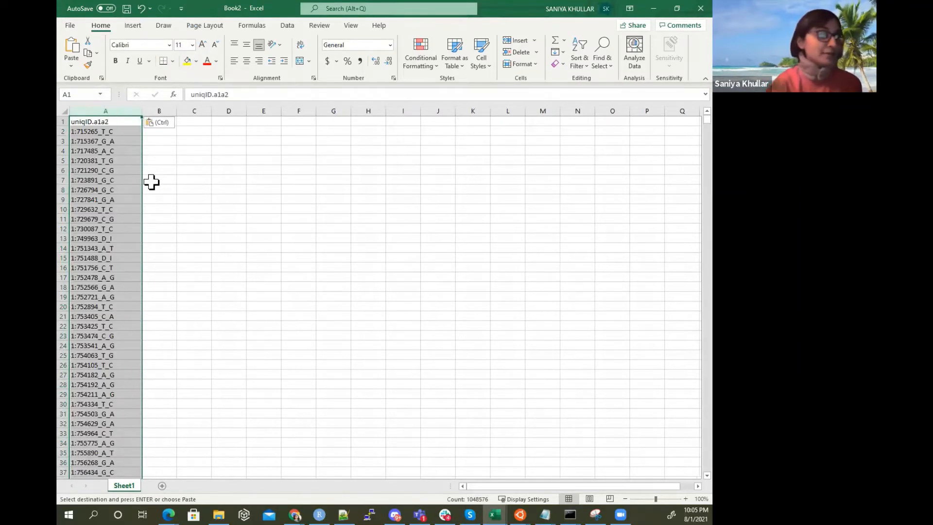
{"action": "mouse_move", "coordinate": [183, 130]}
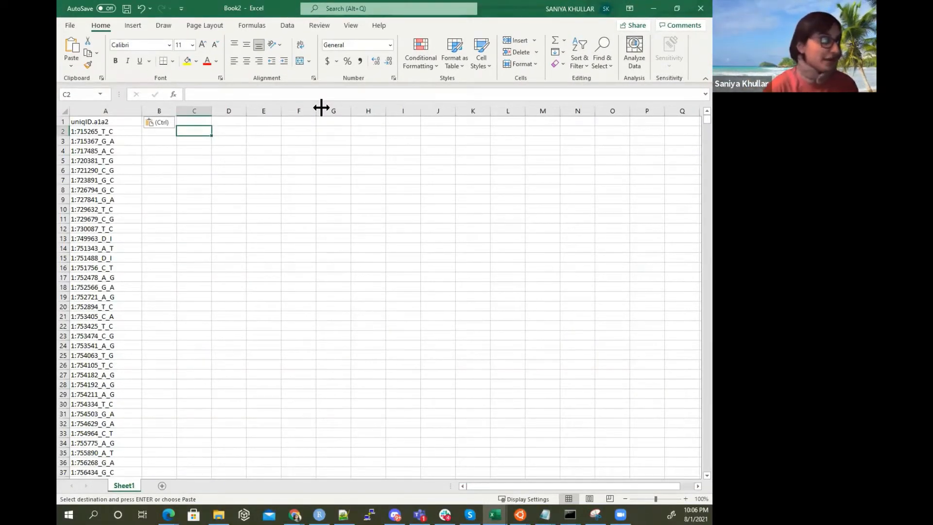
Copy column A's variant IDs and paste them into column B
{"action": "left_click", "coordinate": [106, 110]}
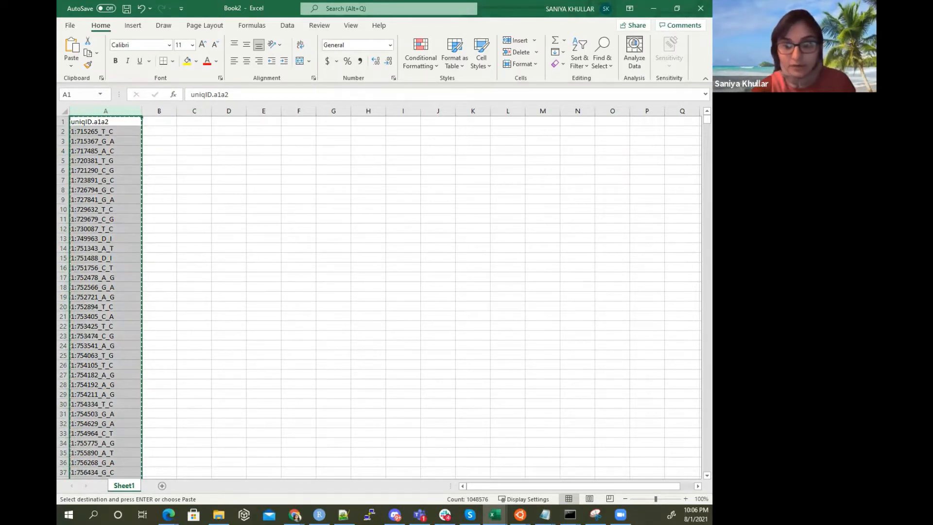
{"action": "left_click", "coordinate": [193, 219]}
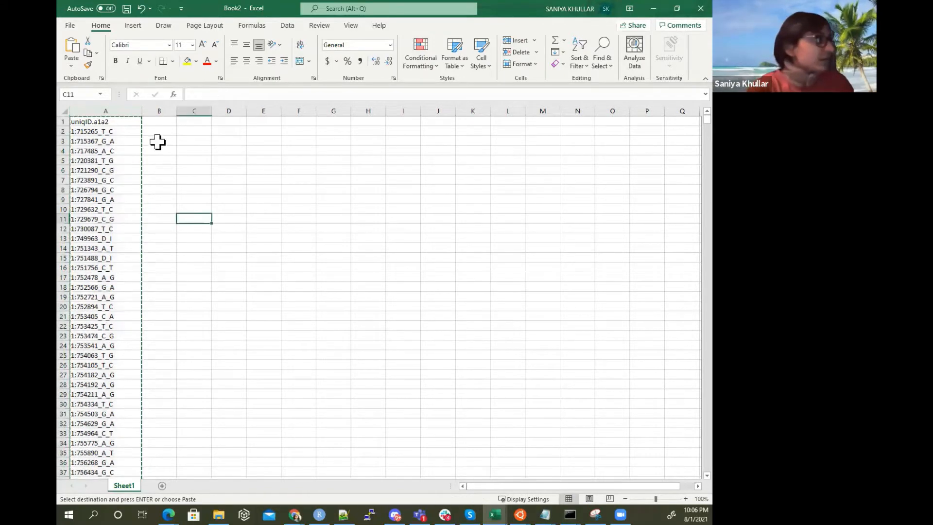
{"action": "left_click", "coordinate": [158, 111]}
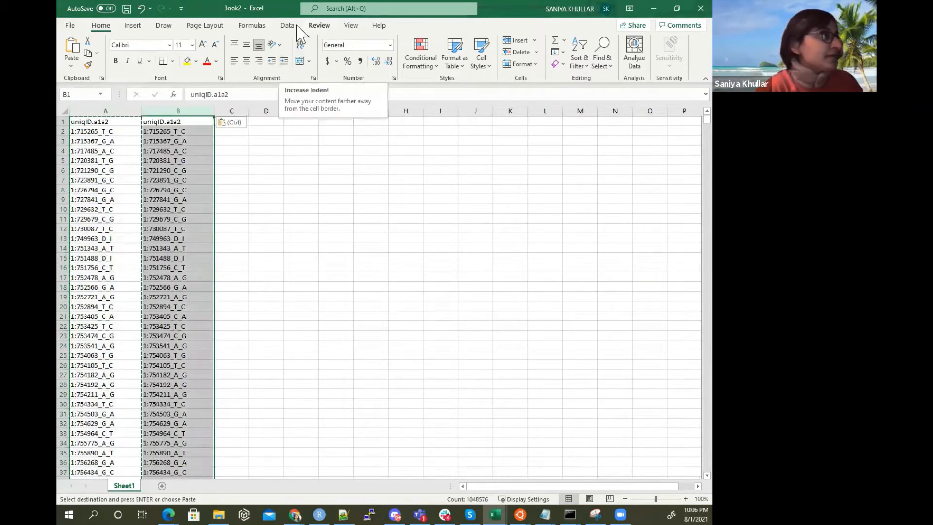
Split column B with Text to Columns to remove the allele letters
{"action": "left_click", "coordinate": [287, 26]}
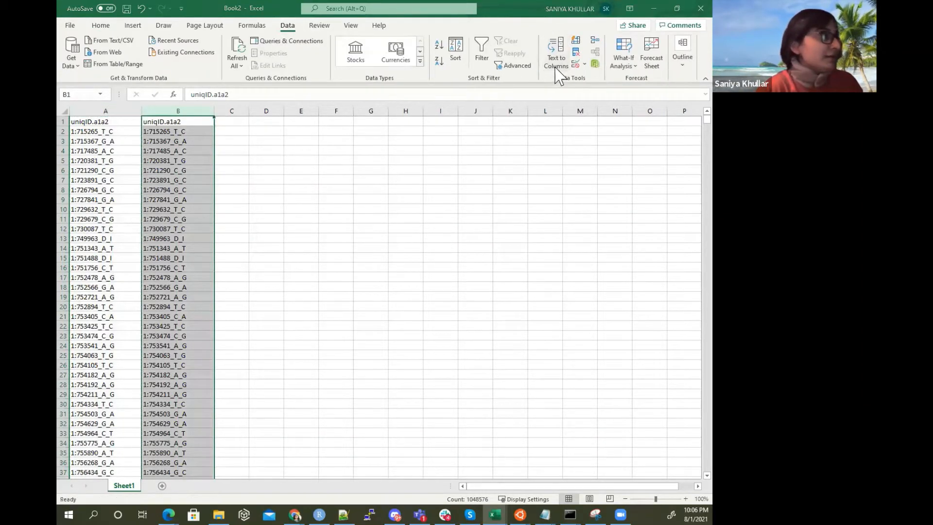
{"action": "left_click", "coordinate": [556, 49]}
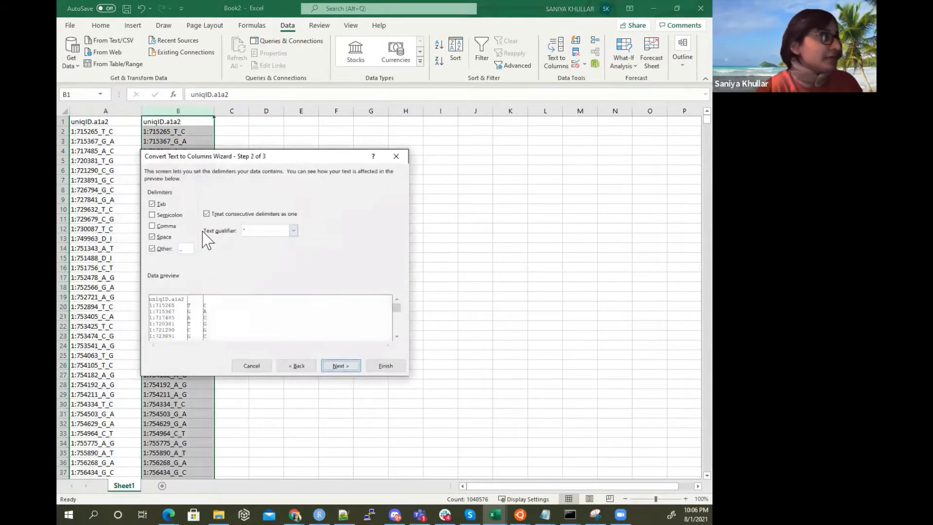
{"action": "left_click", "coordinate": [385, 365]}
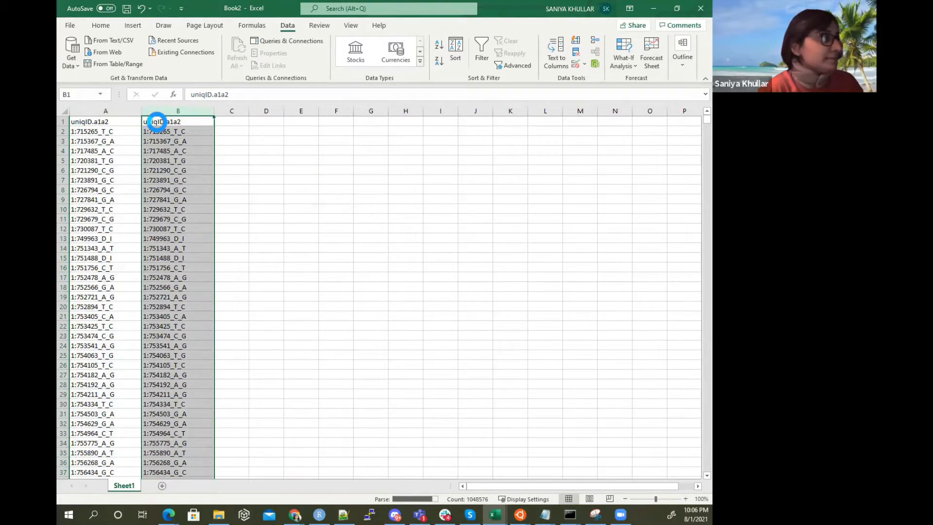
Split column B again at the colon into chromosome and base position
{"action": "left_click", "coordinate": [555, 50]}
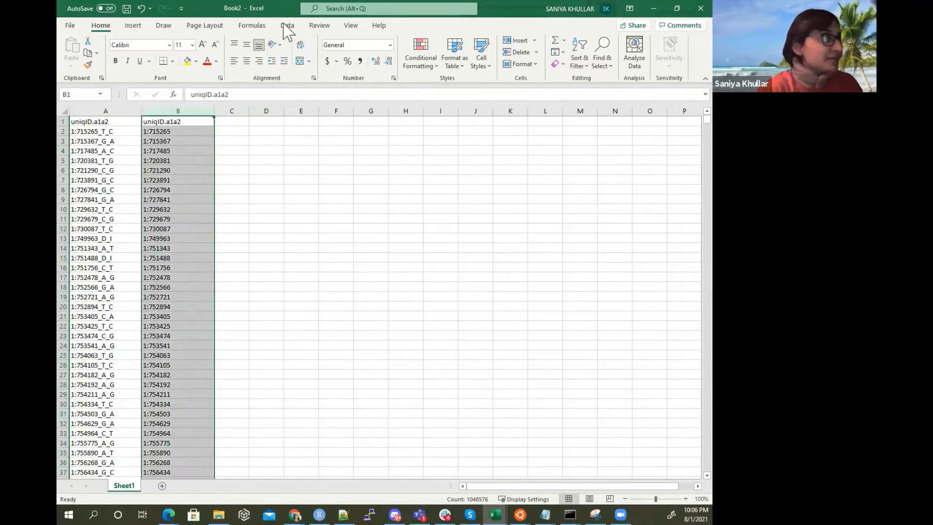
{"action": "left_click", "coordinate": [555, 51]}
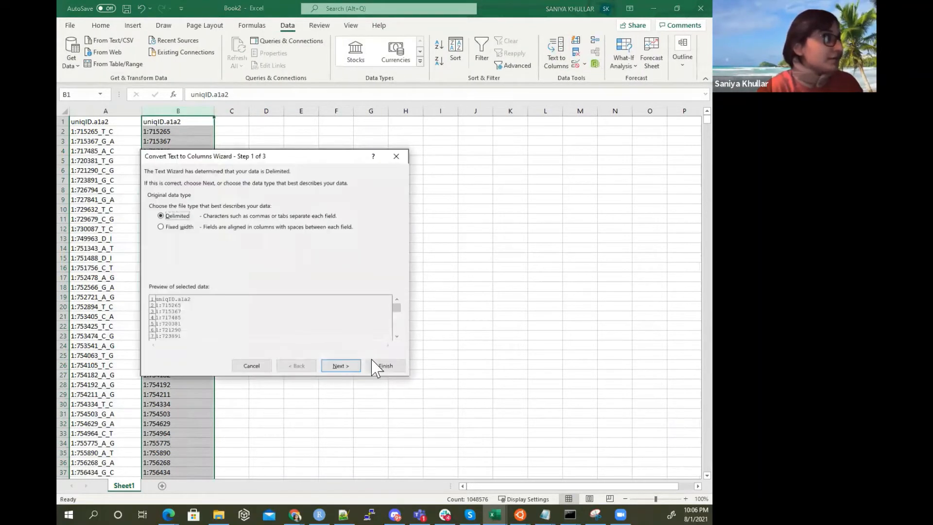
{"action": "left_click", "coordinate": [340, 365]}
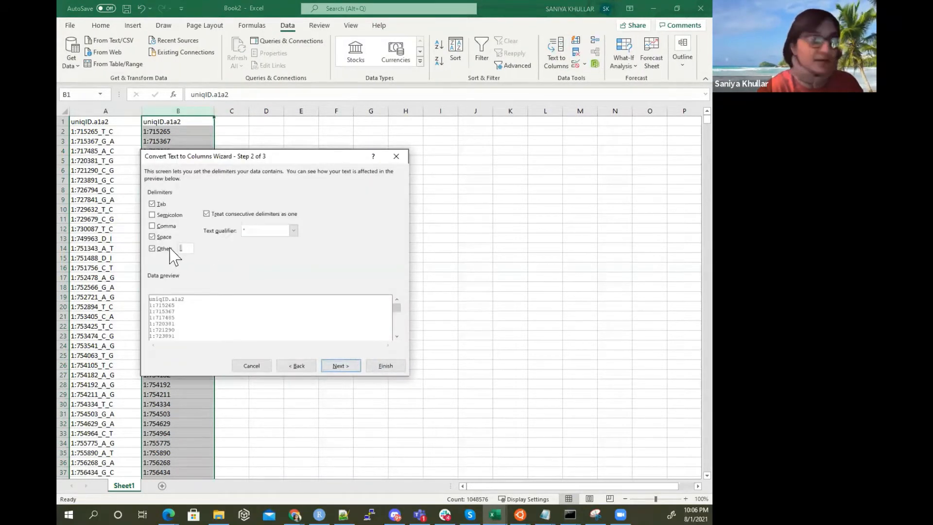
{"action": "left_click", "coordinate": [385, 366]}
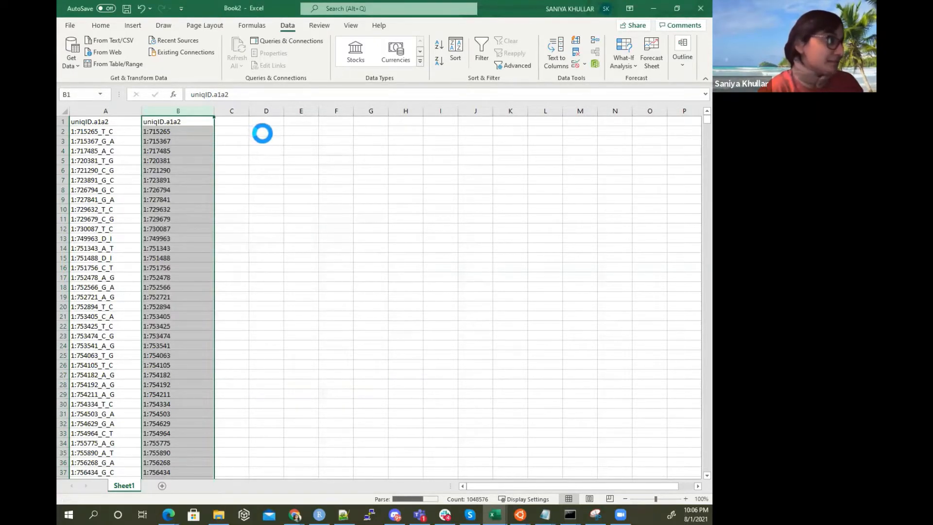
{"action": "left_click", "coordinate": [556, 46]}
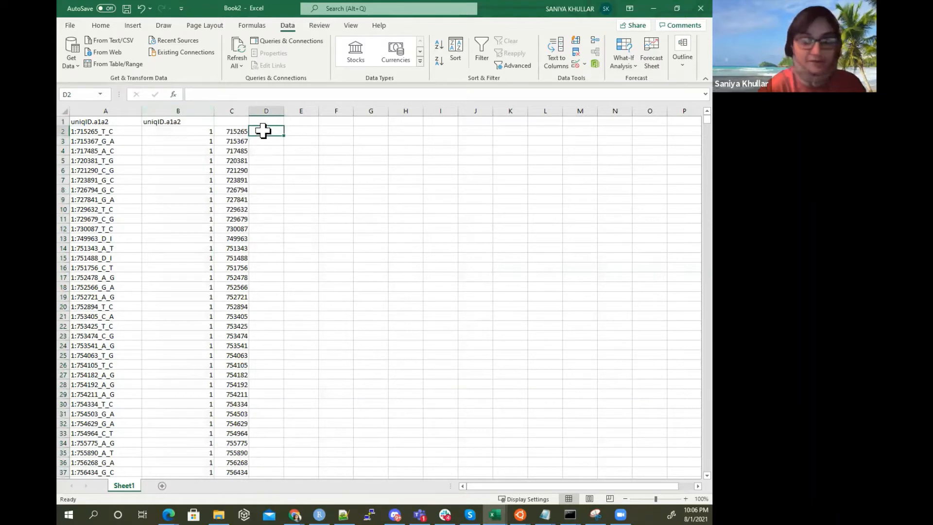
Enter =CONCATENATE("chr",B2,", ",C2) in D2 and fill it down column D
{"action": "type", "text": "=concate"}
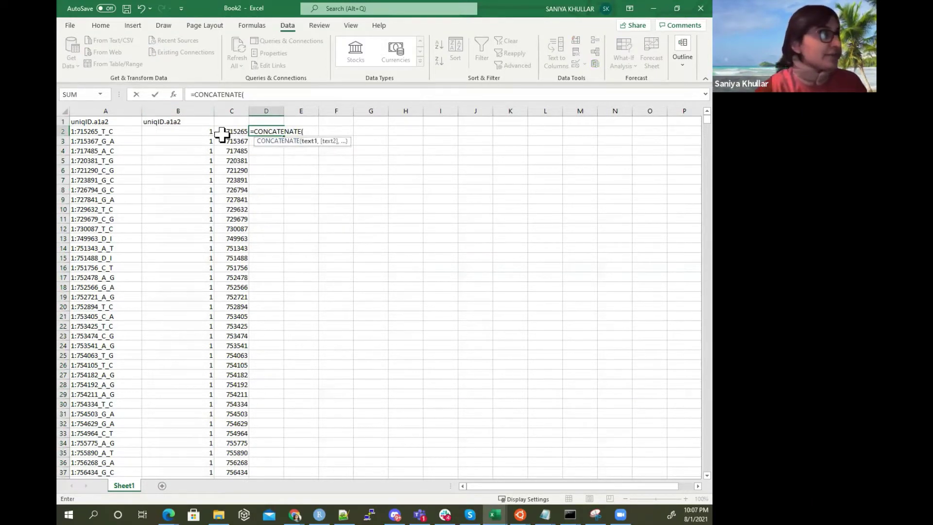
{"action": "type", "text": "\"chr"}
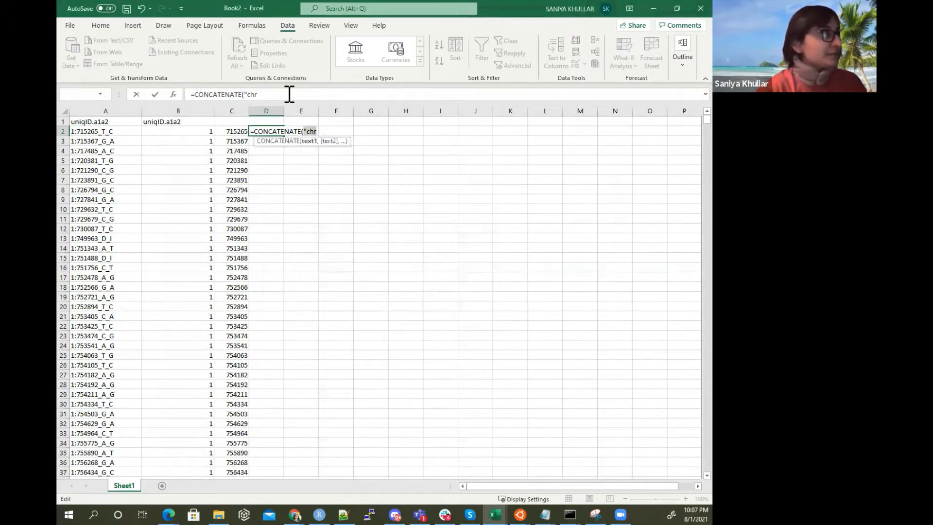
{"action": "type", "text": "\","}
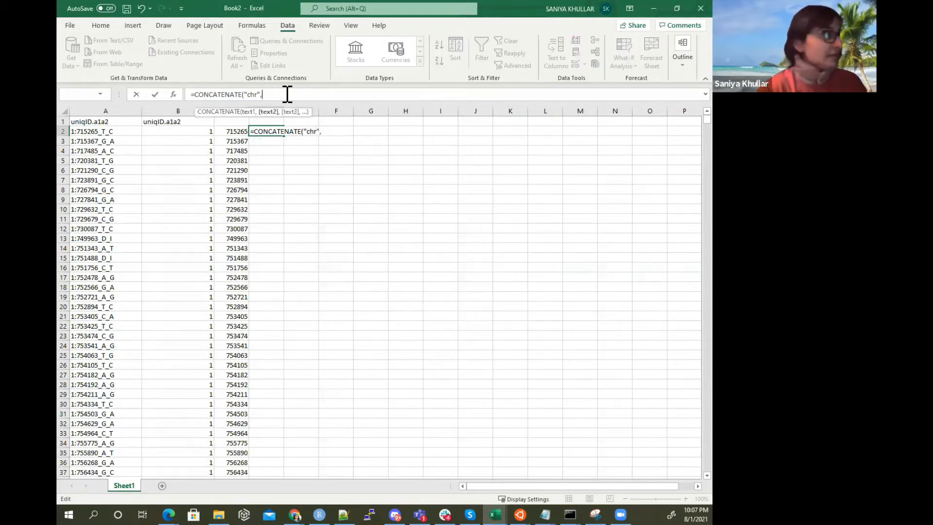
{"action": "left_click", "coordinate": [182, 131]}
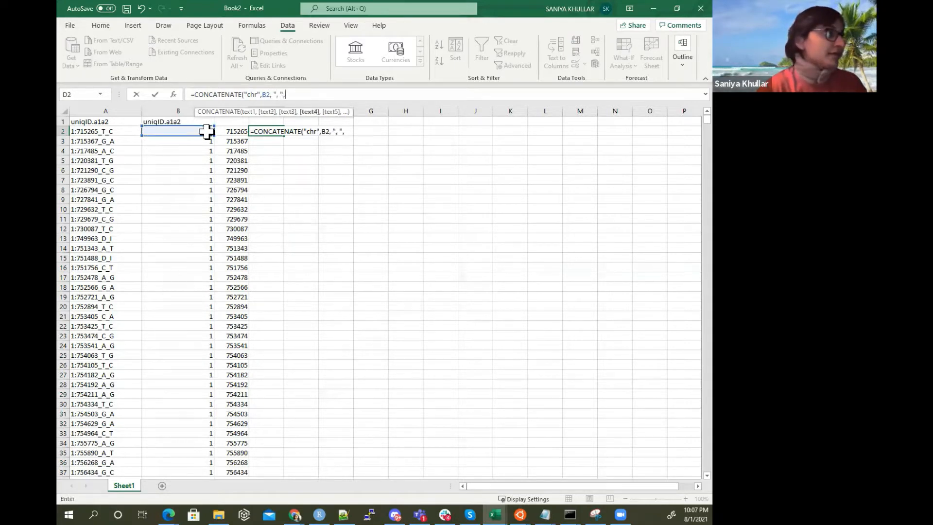
{"action": "key", "text": "Enter"}
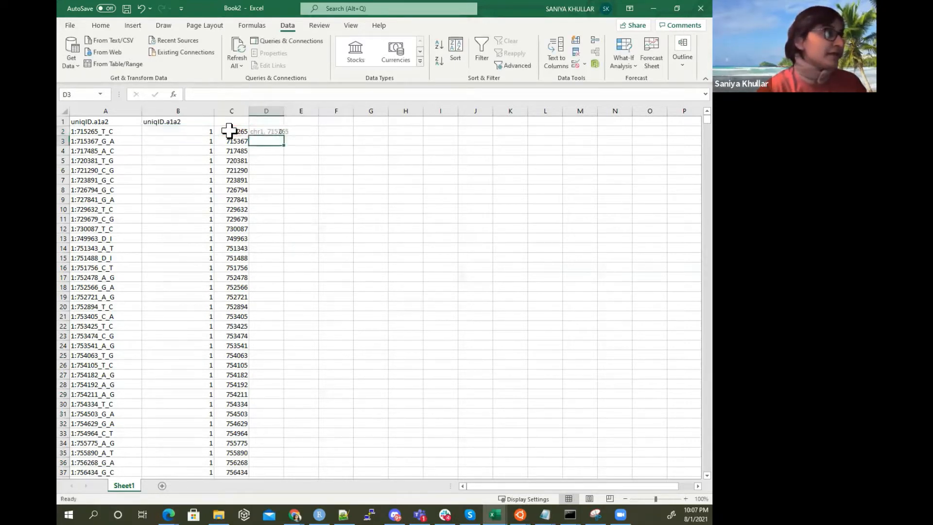
{"action": "left_click", "coordinate": [266, 131]}
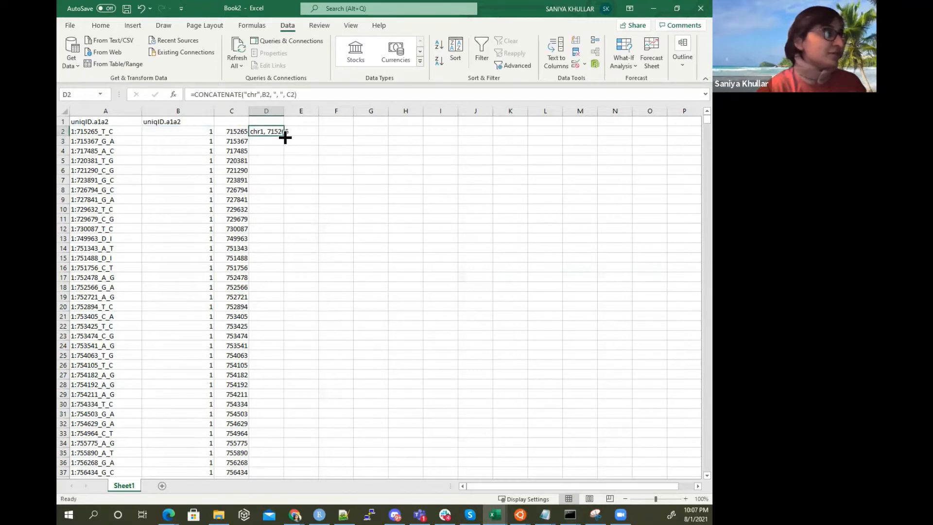
{"action": "left_click_drag", "start_coordinate": [285, 137], "coordinate": [266, 472]}
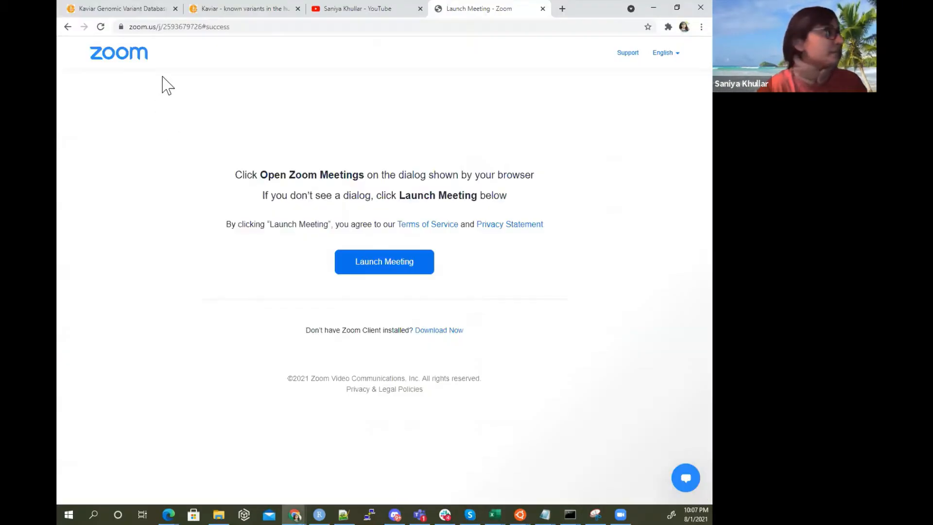
Switch to the Kaviar site and open the interactive Query Kaviar form
{"action": "left_click", "coordinate": [121, 9]}
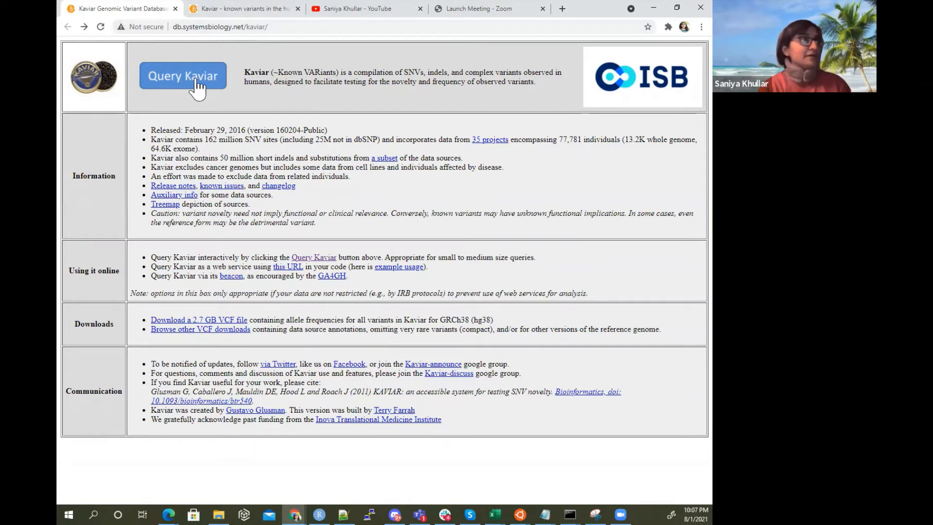
{"action": "mouse_move", "coordinate": [362, 73]}
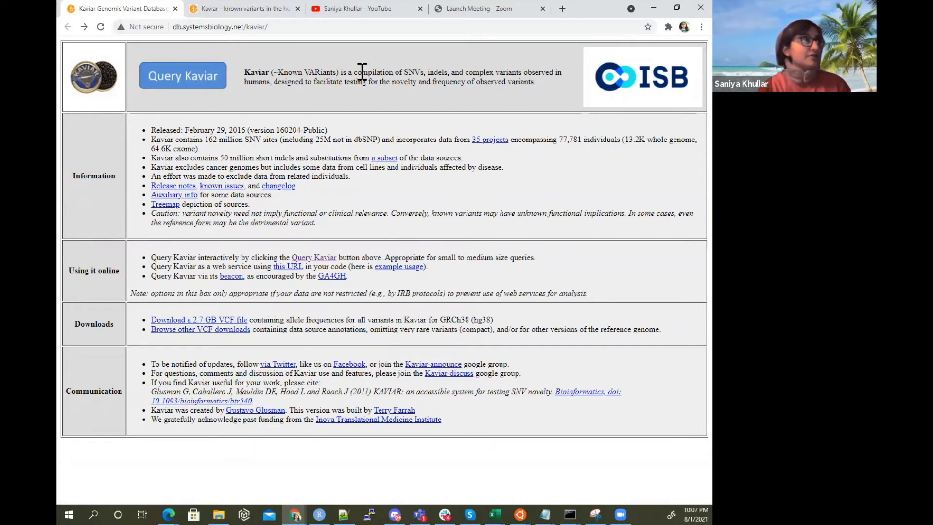
{"action": "mouse_move", "coordinate": [418, 72]}
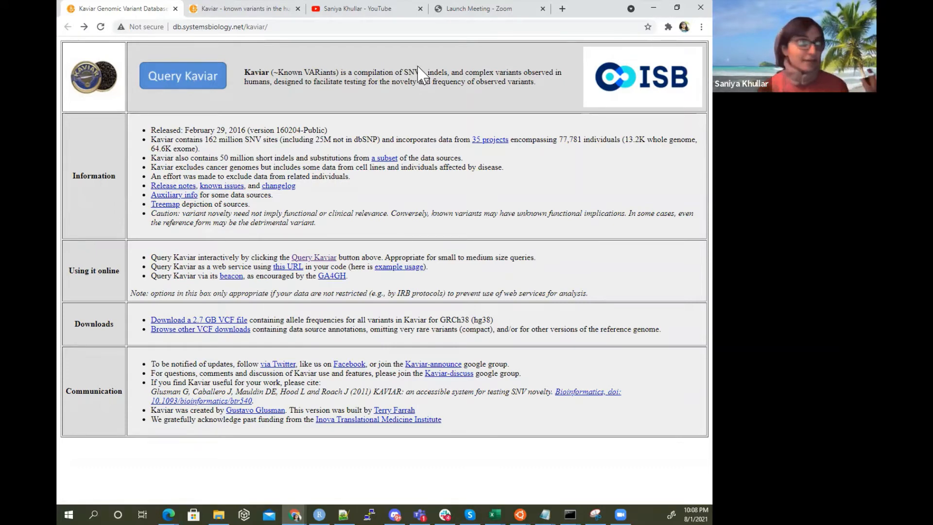
{"action": "double_click", "coordinate": [437, 72]}
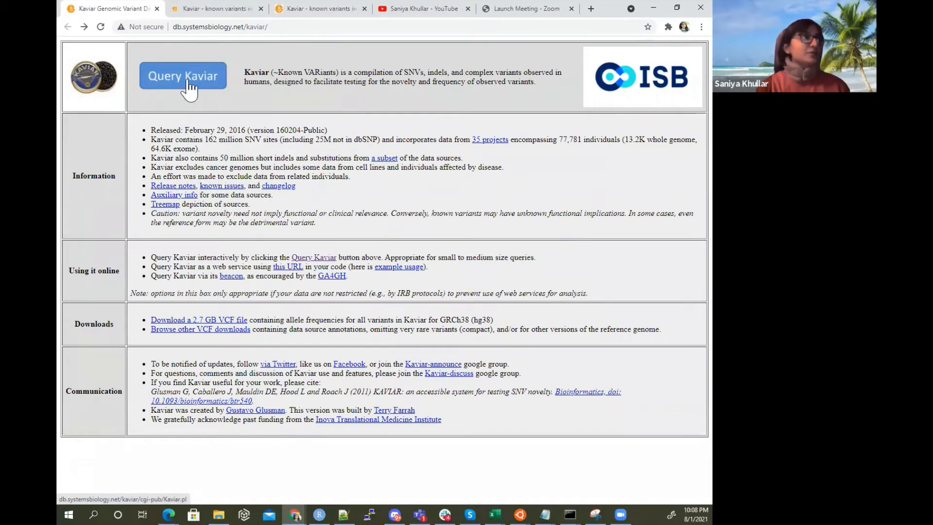
{"action": "left_click", "coordinate": [182, 76]}
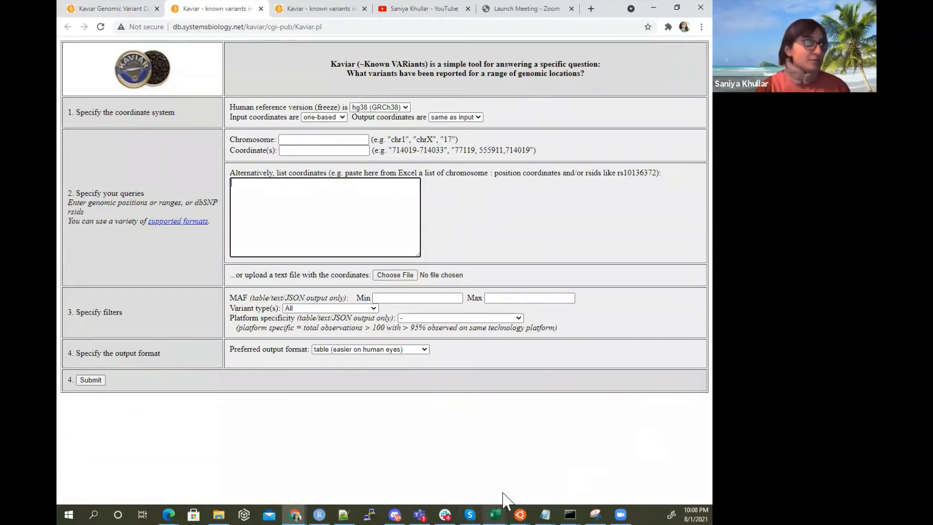
Copy Book2's full column of chromosome-position coordinates and check the data
{"action": "left_click", "coordinate": [493, 513]}
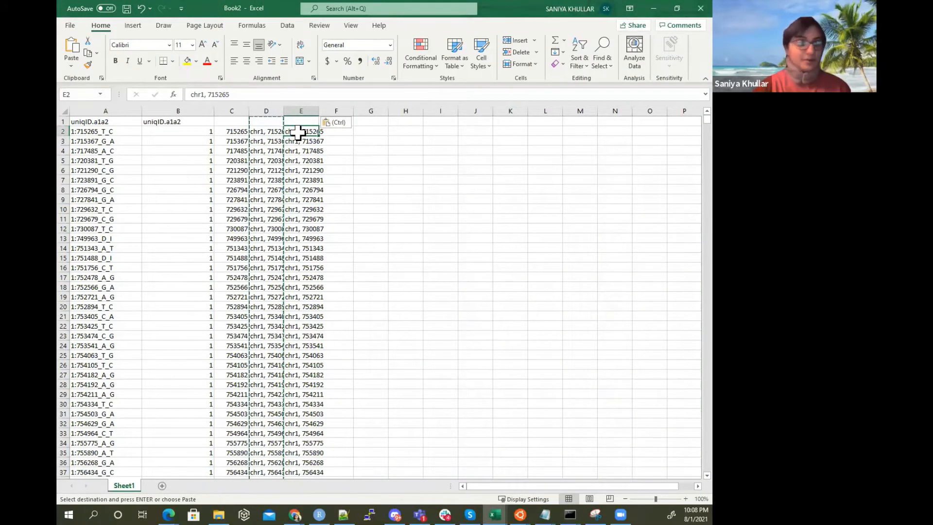
{"action": "scroll", "scroll_direction": "down", "scroll_amount": 3}
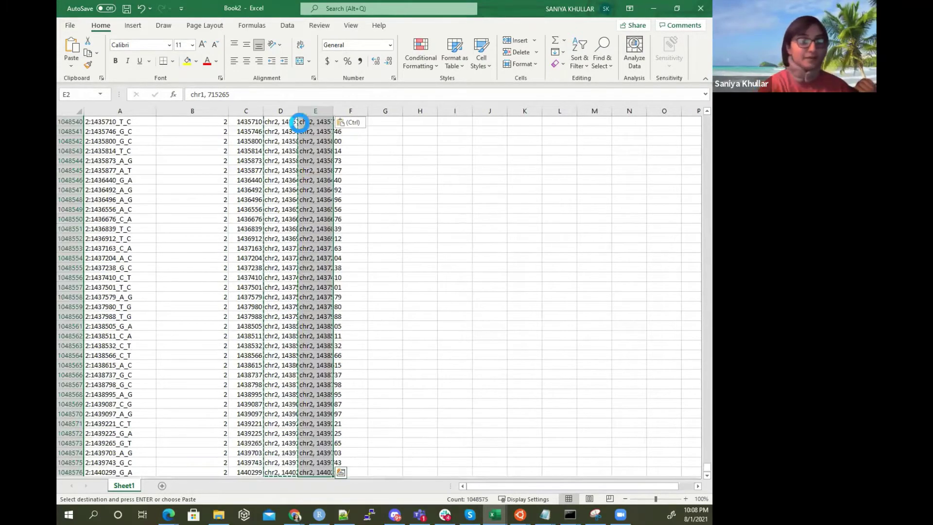
{"action": "left_click", "coordinate": [293, 514]}
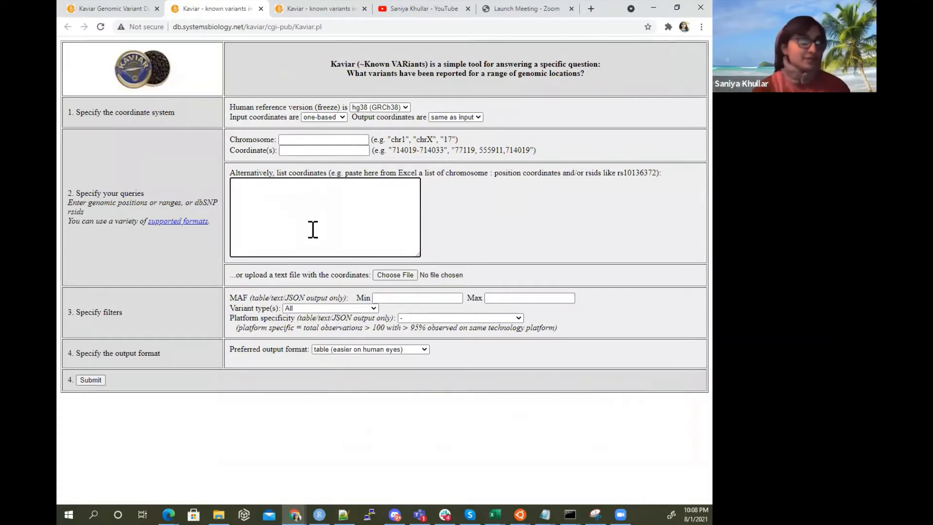
{"action": "mouse_move", "coordinate": [513, 498]}
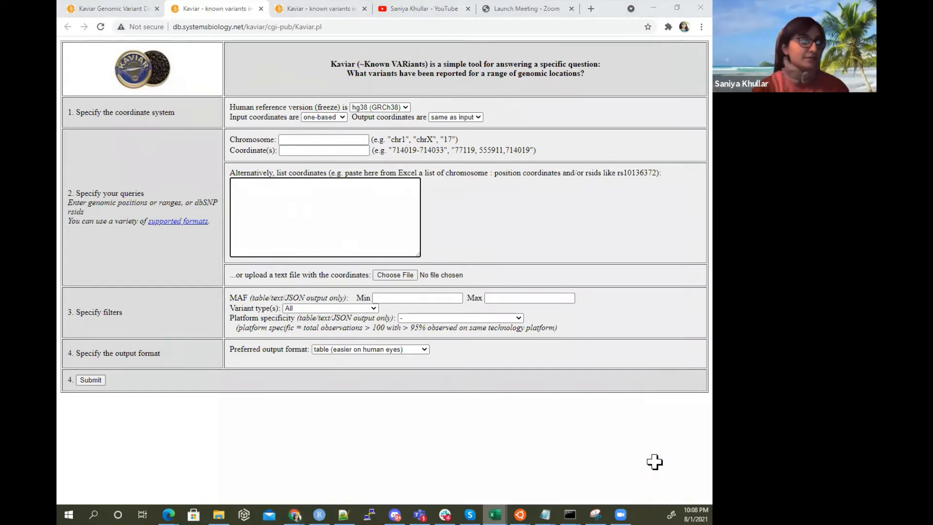
Open a fresh Query Kaviar form from the Kaviar home page
{"action": "left_click", "coordinate": [495, 514]}
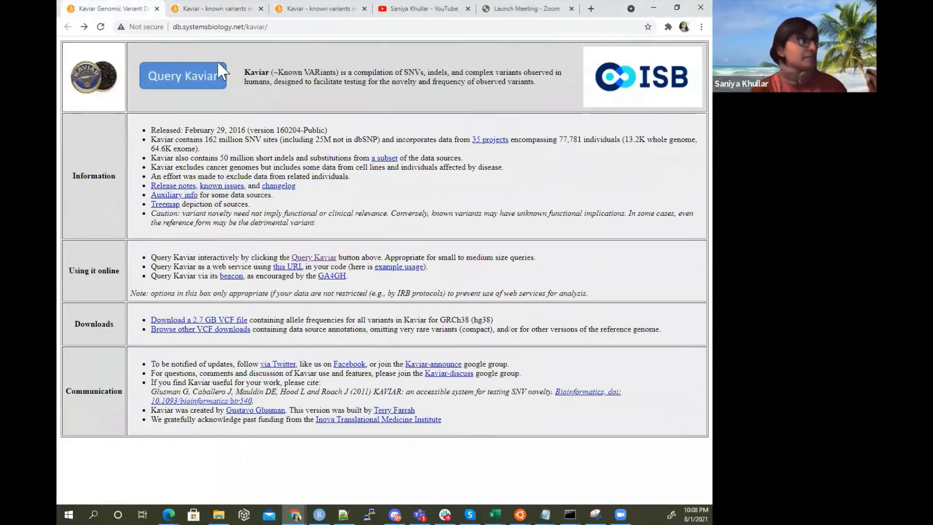
{"action": "left_click", "coordinate": [183, 76]}
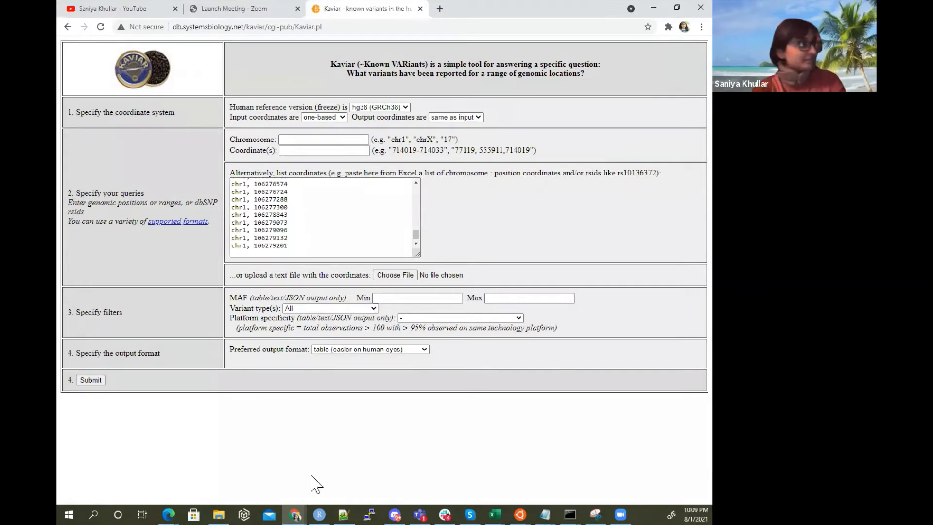
{"action": "mouse_move", "coordinate": [102, 376]}
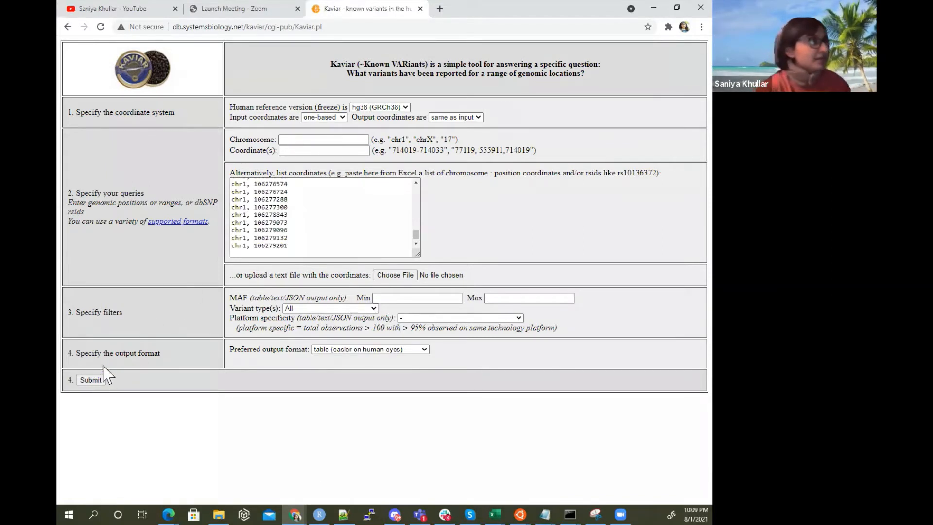
{"action": "mouse_move", "coordinate": [151, 291]}
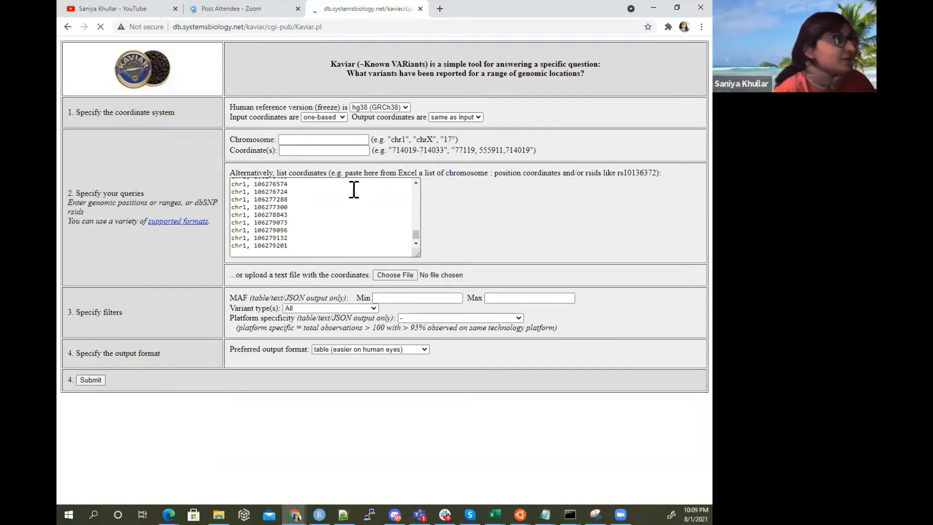
Submit the pasted coordinate list and get the 100000 query-size limit message
{"action": "left_click", "coordinate": [91, 380]}
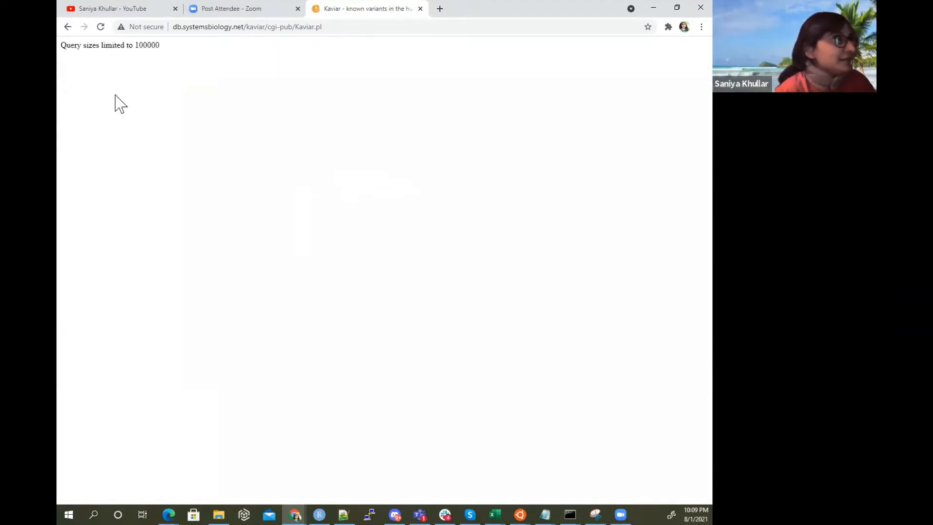
{"action": "left_click_drag", "start_coordinate": [61, 45], "coordinate": [147, 47]}
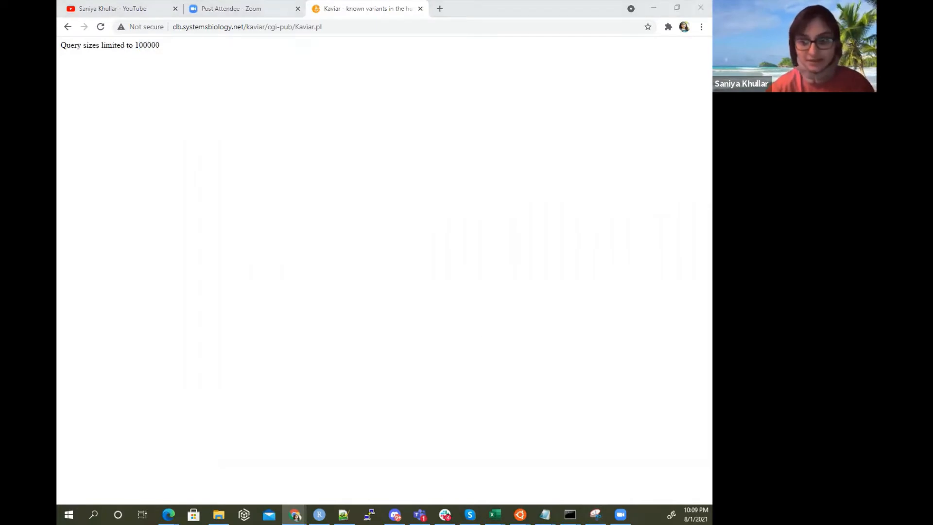
{"action": "left_click", "coordinate": [495, 514]}
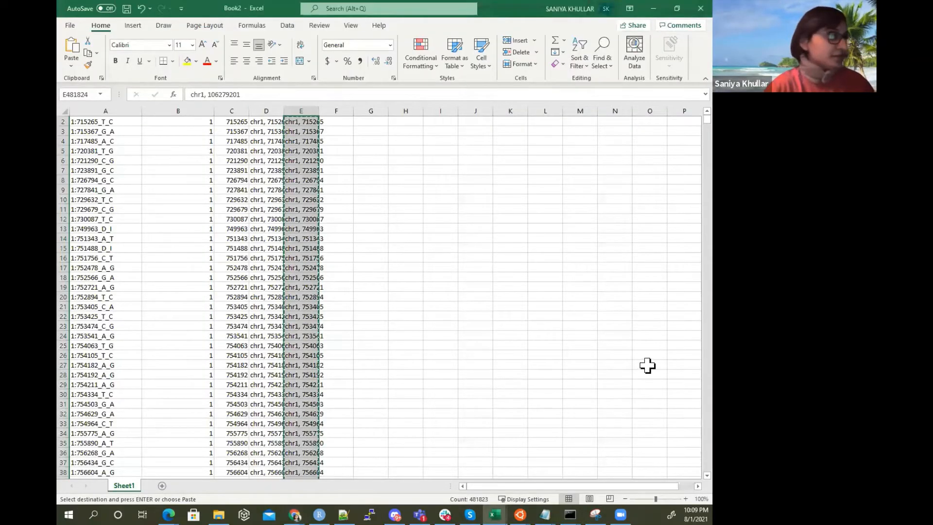
Select a shorter block of coordinates starting at chr1, 715265 in column E
{"action": "left_click", "coordinate": [371, 287]}
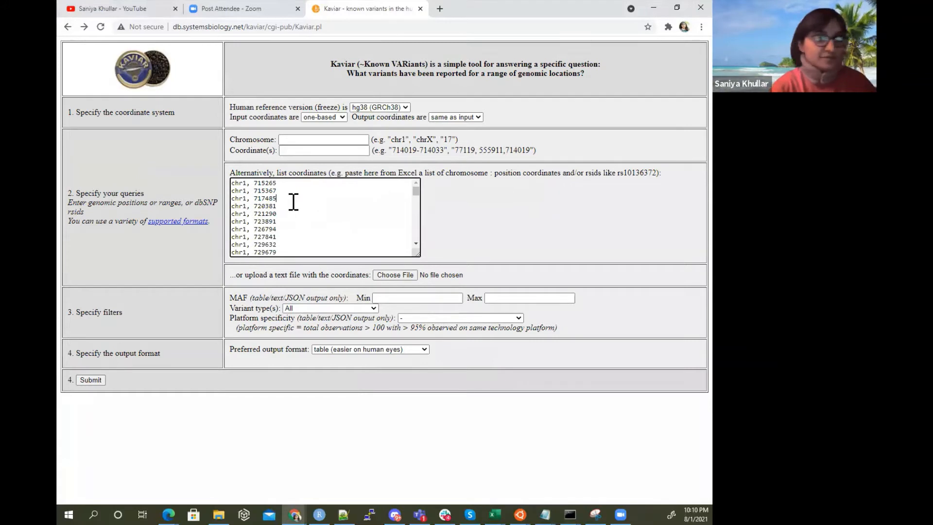
{"action": "mouse_move", "coordinate": [293, 98]}
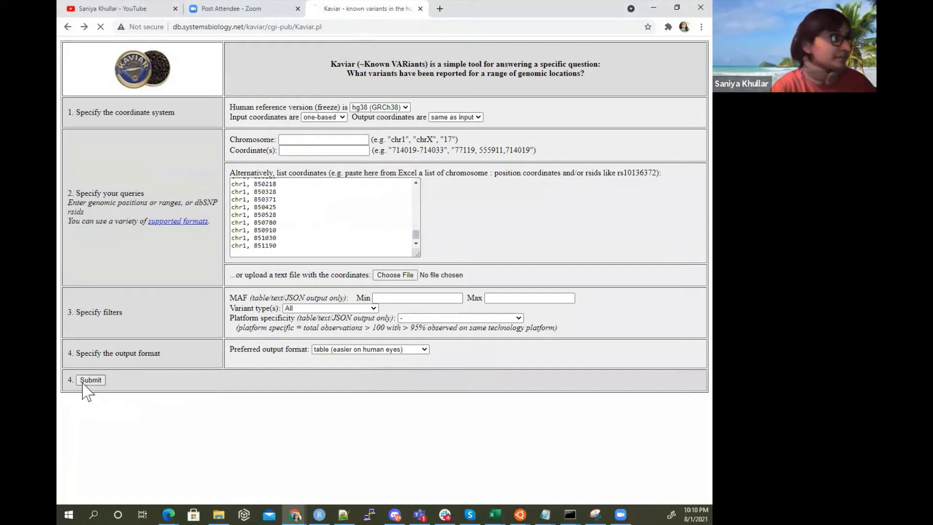
Run the shorter coordinate query, review the hg38 results, and go back
{"action": "left_click", "coordinate": [90, 380]}
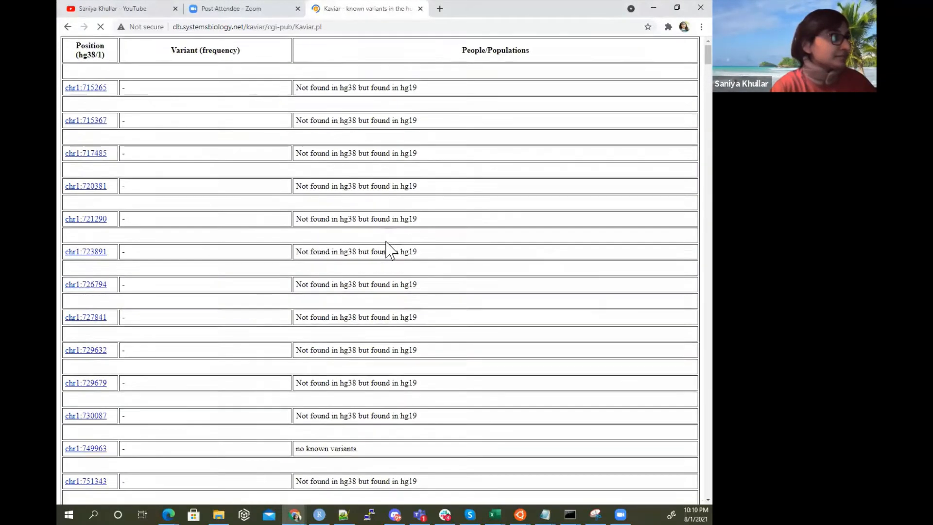
{"action": "scroll", "scroll_direction": "down", "scroll_amount": 3}
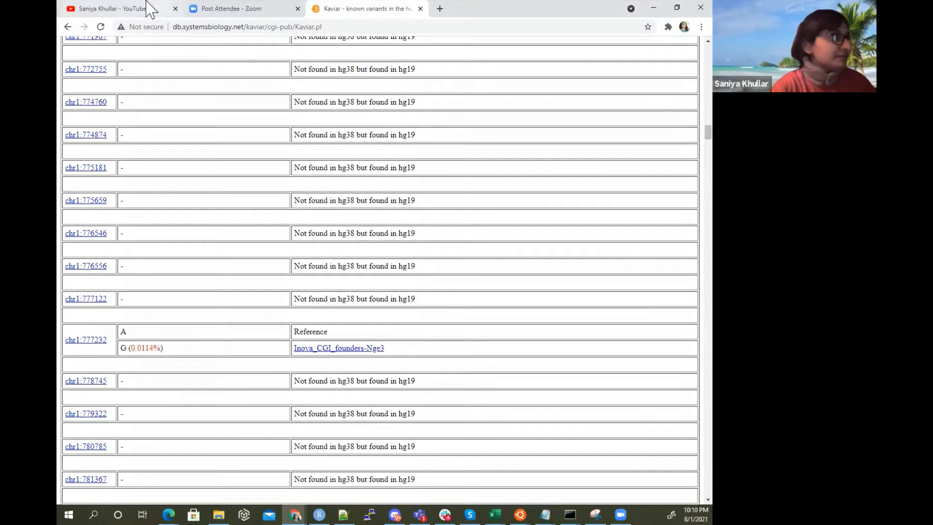
{"action": "left_click", "coordinate": [71, 27]}
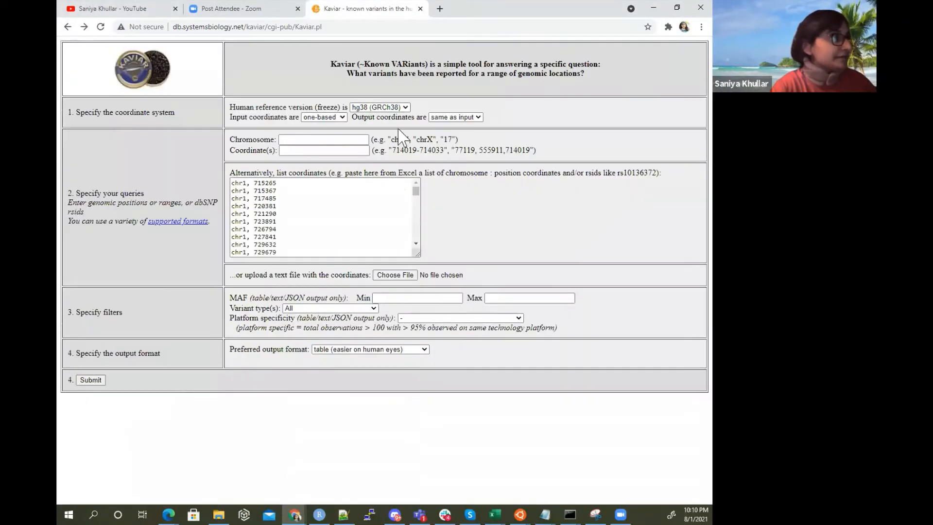
Set the human reference to hg19 (GRCh37) and output format to text
{"action": "left_click", "coordinate": [379, 107]}
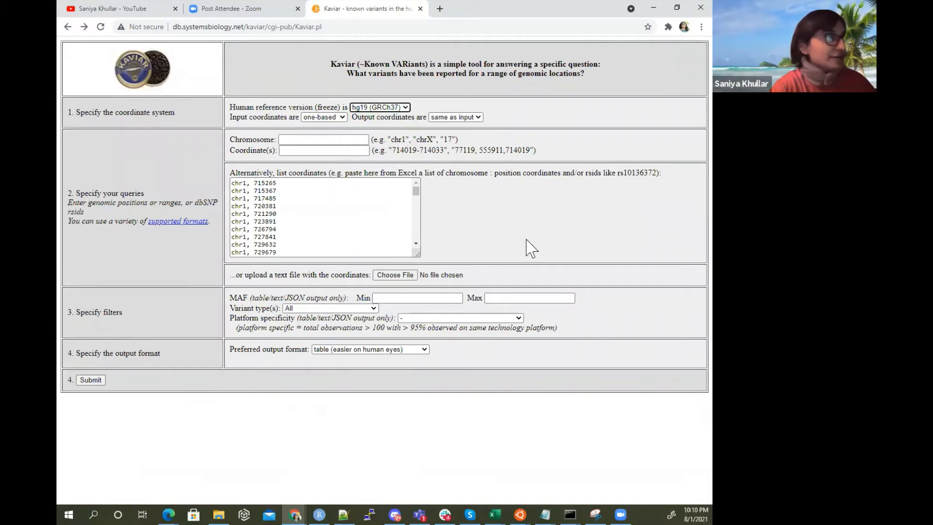
{"action": "mouse_move", "coordinate": [352, 328]}
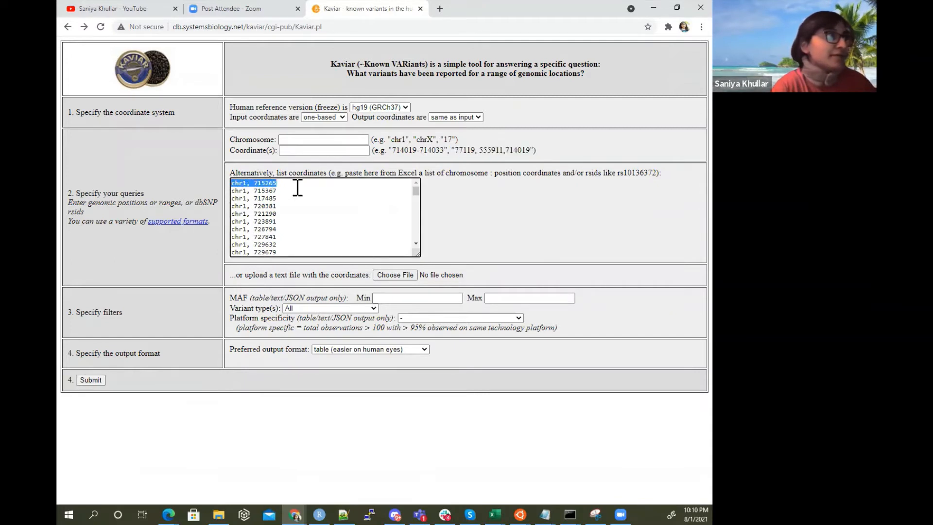
{"action": "left_click", "coordinate": [416, 349]}
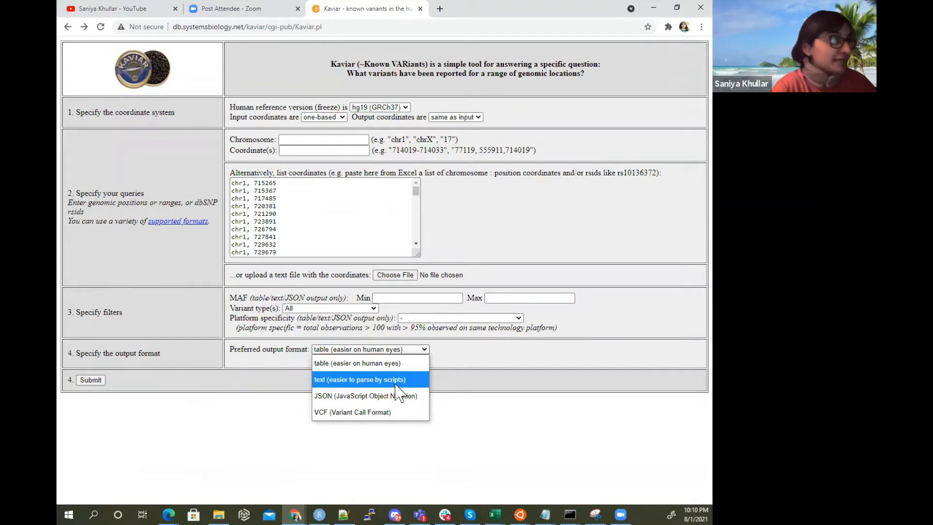
{"action": "left_click", "coordinate": [359, 380]}
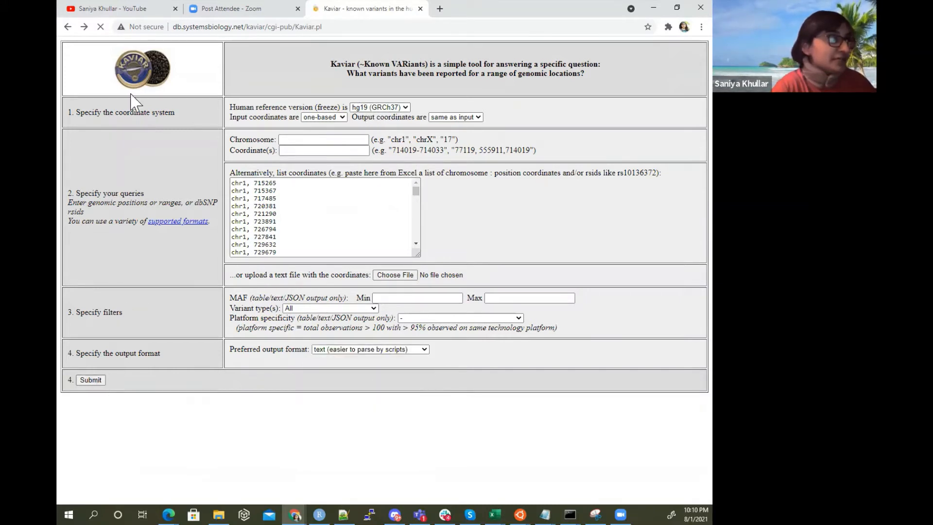
Submit the hg19 text query and save the results as .txt in Downloads, overwriting the old file
{"action": "left_click", "coordinate": [90, 379]}
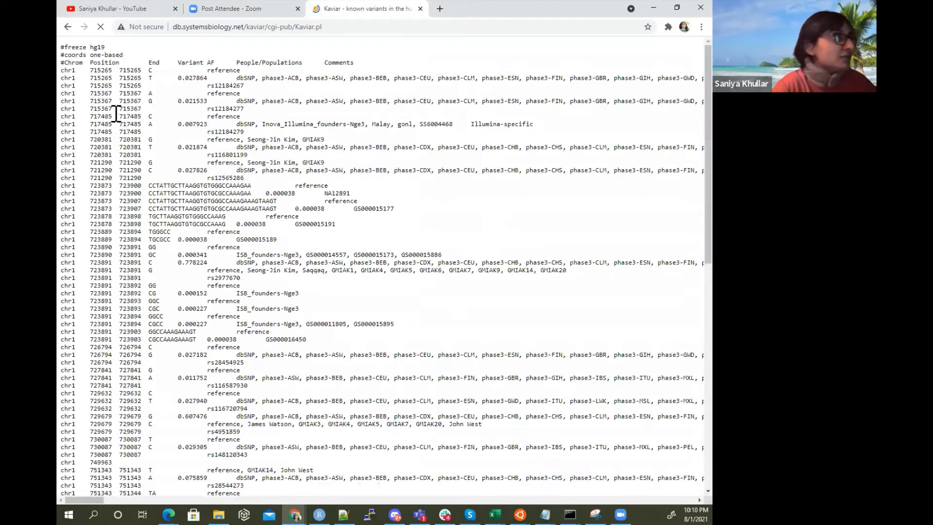
{"action": "double_click", "coordinate": [68, 85]}
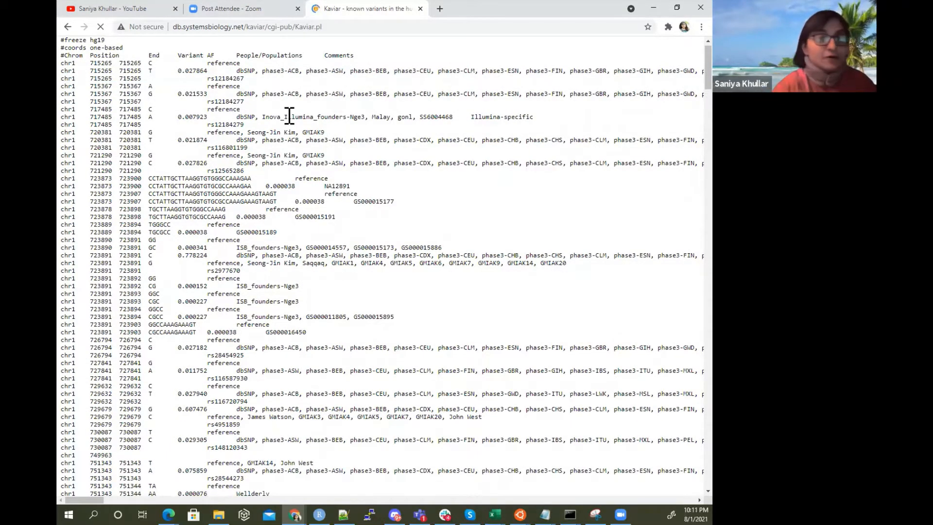
{"action": "right_click", "coordinate": [298, 116]}
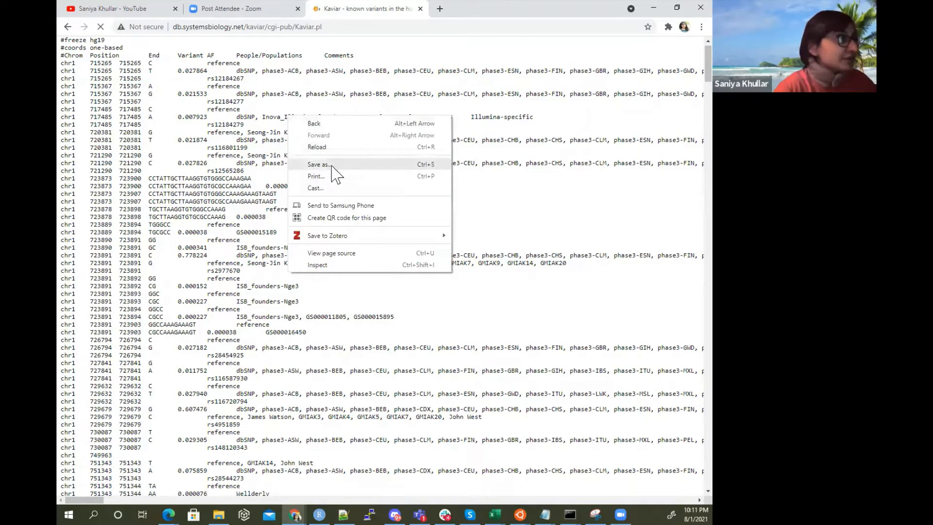
{"action": "left_click", "coordinate": [317, 164]}
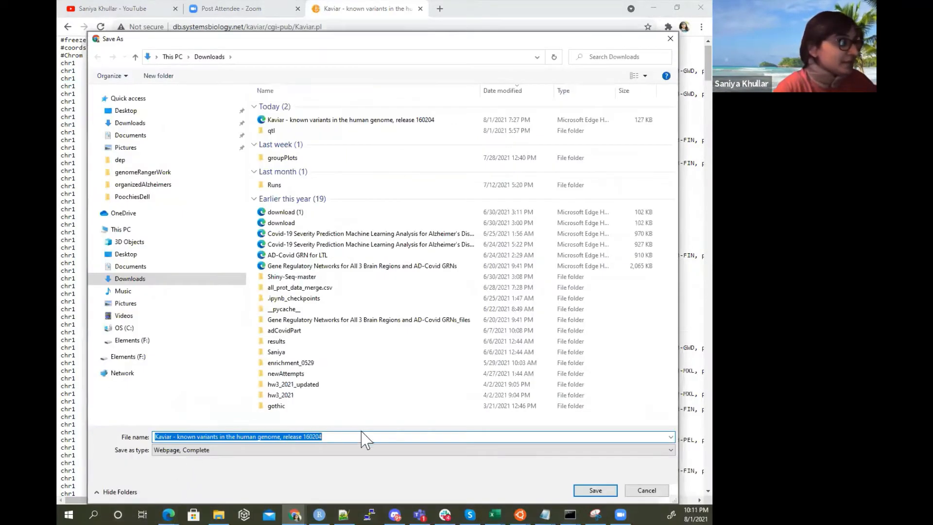
{"action": "type", "text": ".txt"}
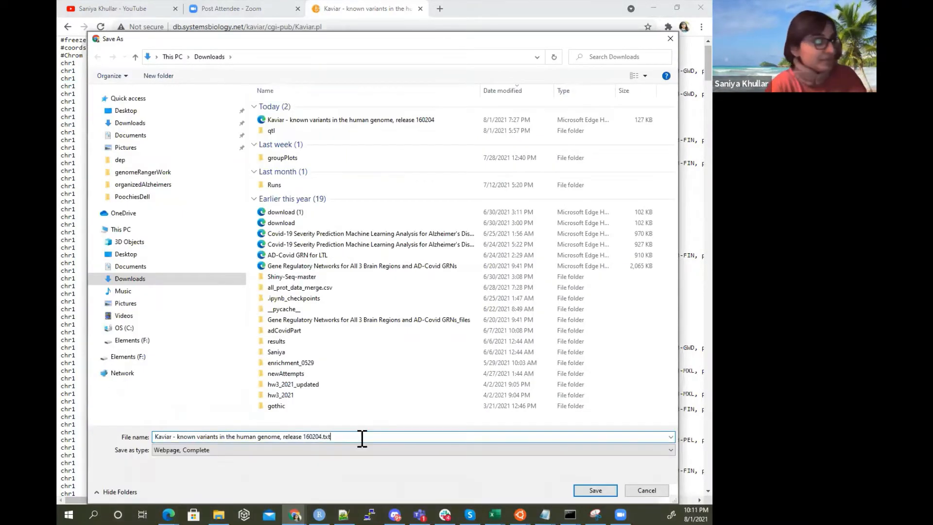
{"action": "left_click", "coordinate": [595, 490]}
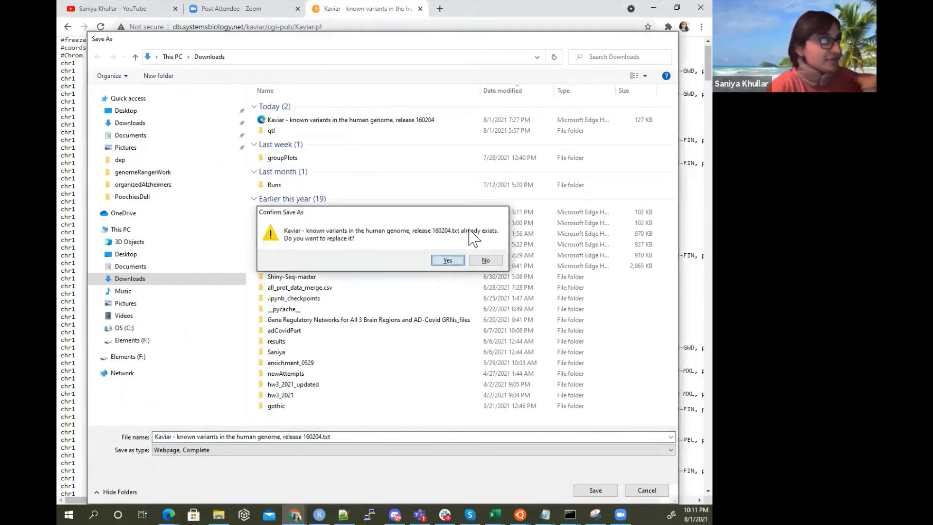
{"action": "left_click", "coordinate": [447, 260]}
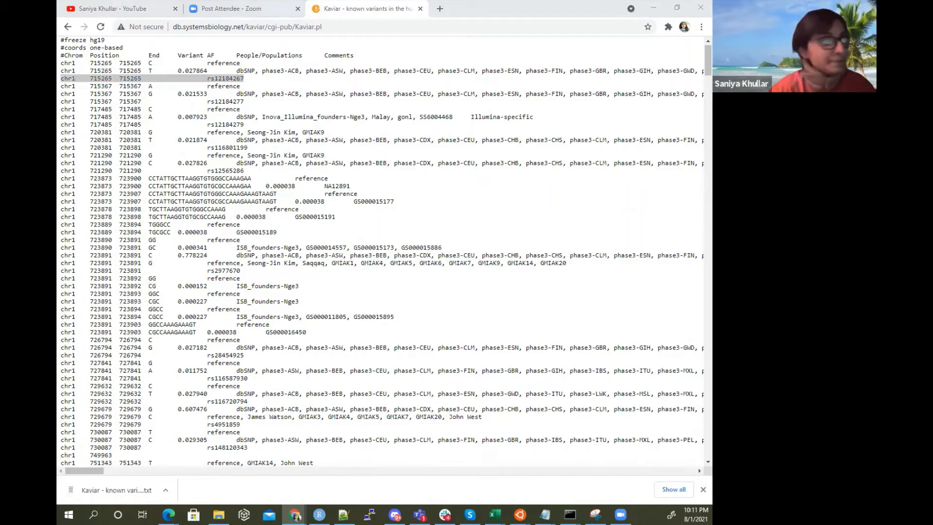
In allADGWAS_SNPS, check uniqID 1:715265_T_C and SNP rs12184267, then go to Book1 Sheet3
{"action": "left_click", "coordinate": [495, 514]}
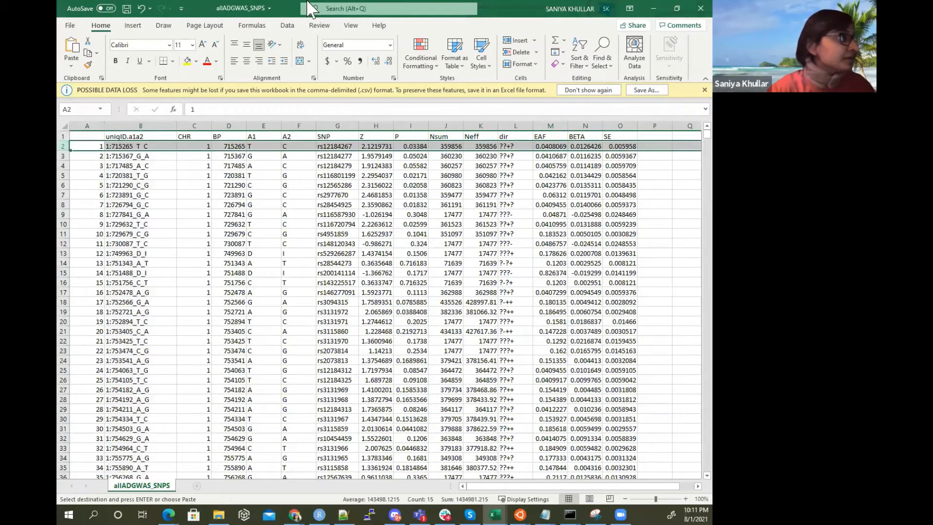
{"action": "mouse_move", "coordinate": [297, 17]}
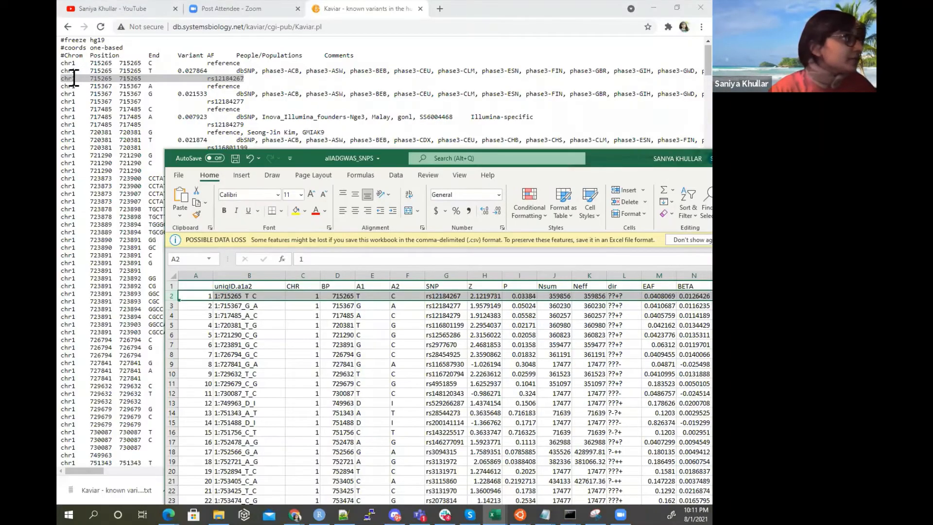
{"action": "left_click", "coordinate": [249, 296]}
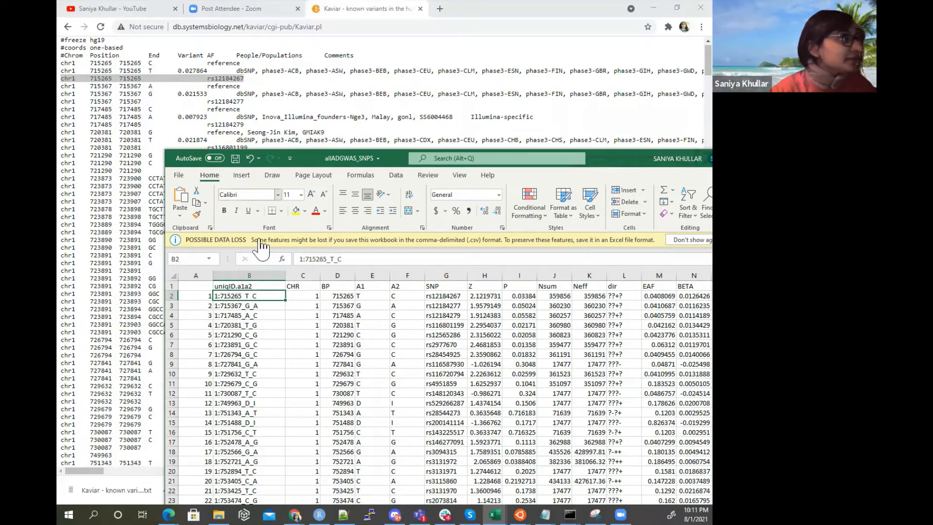
{"action": "left_click", "coordinate": [446, 295]}
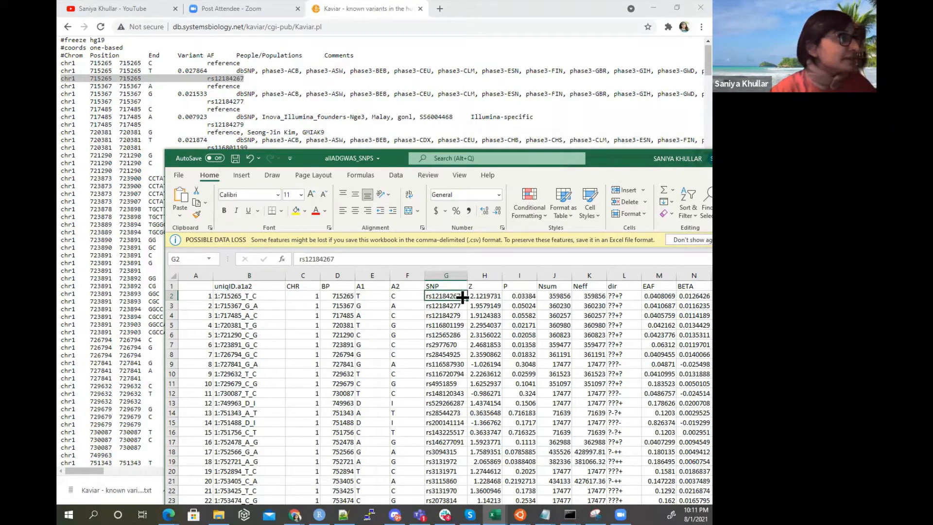
{"action": "left_click", "coordinate": [224, 210]}
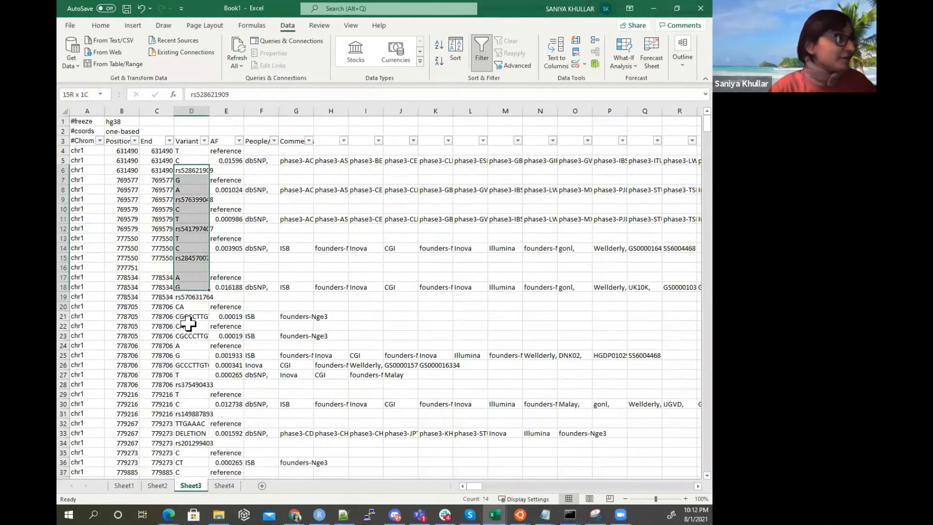
Filter the Variant column to 'rs' entries (161 of 768 rows) and return to Chrome
{"action": "left_click", "coordinate": [202, 141]}
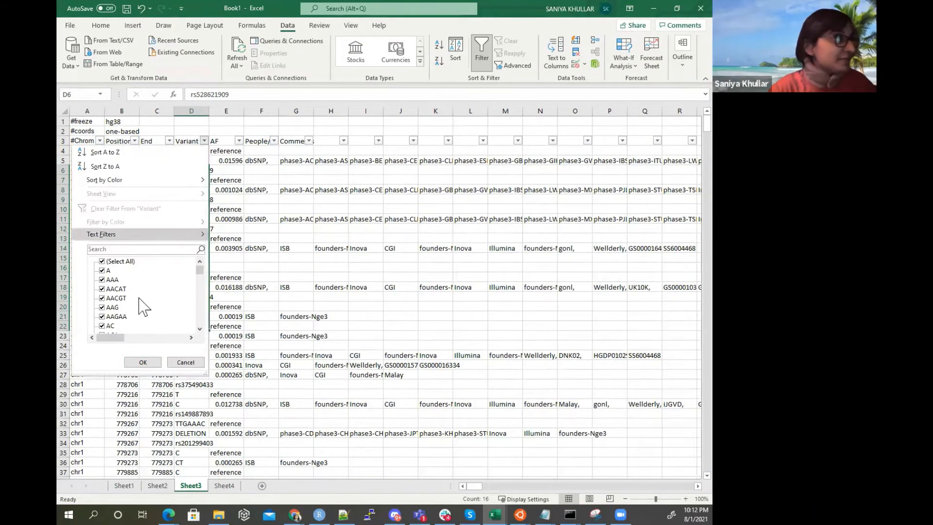
{"action": "type", "text": "rs"}
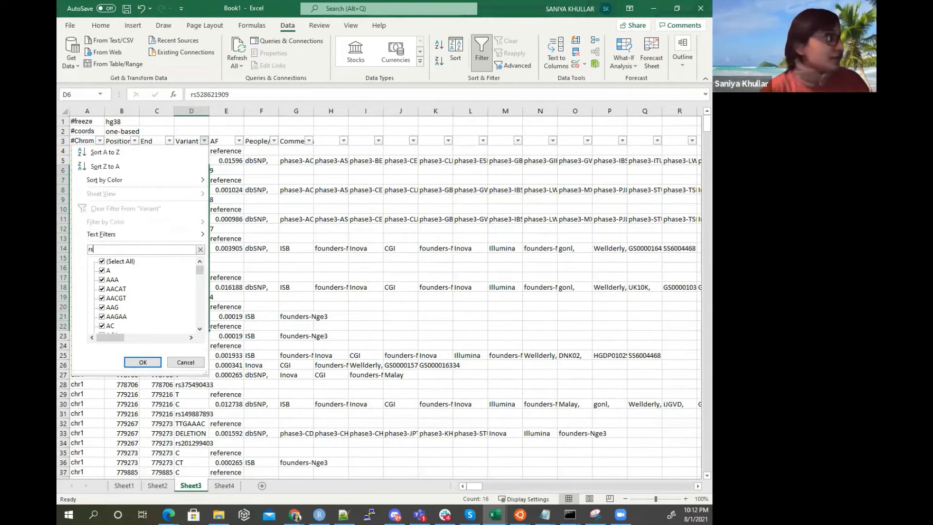
{"action": "left_click", "coordinate": [142, 361]}
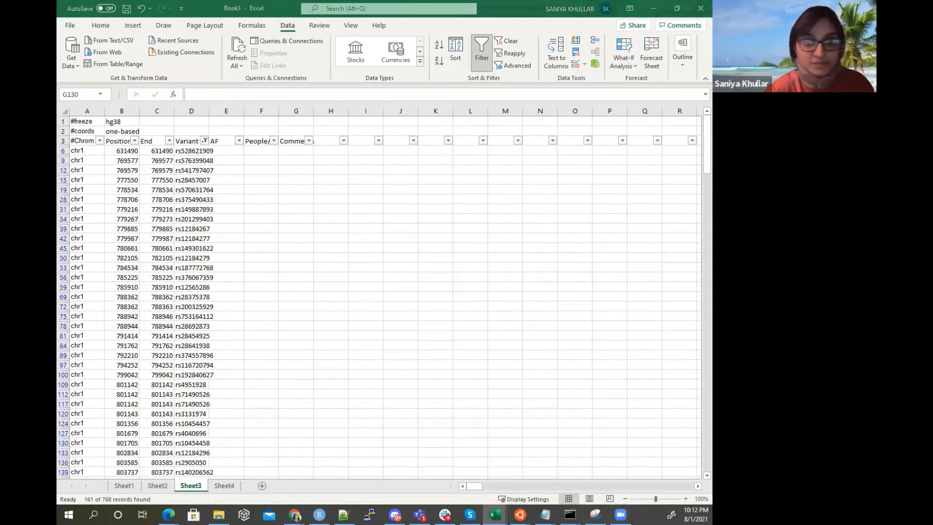
{"action": "left_click", "coordinate": [296, 442]}
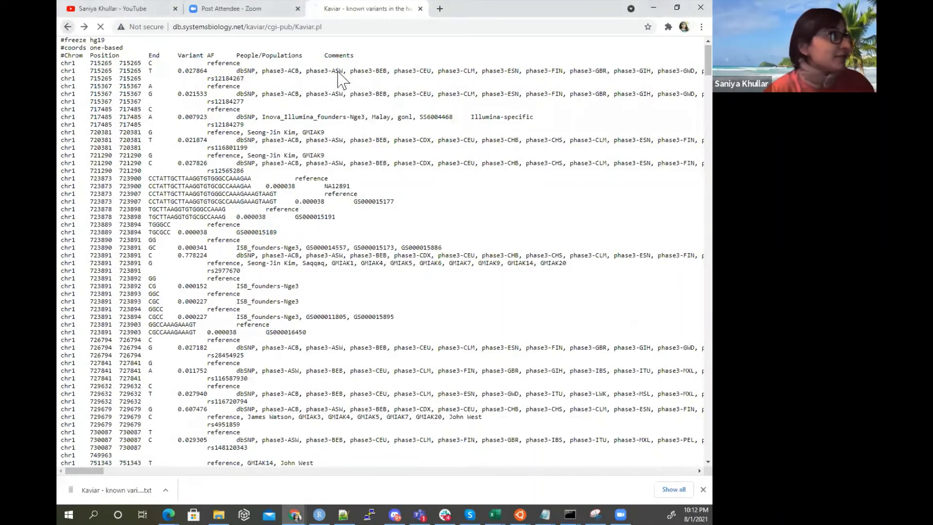
Go back to the Kaviar form and resubmit the chr1 coordinate query
{"action": "left_click", "coordinate": [67, 27]}
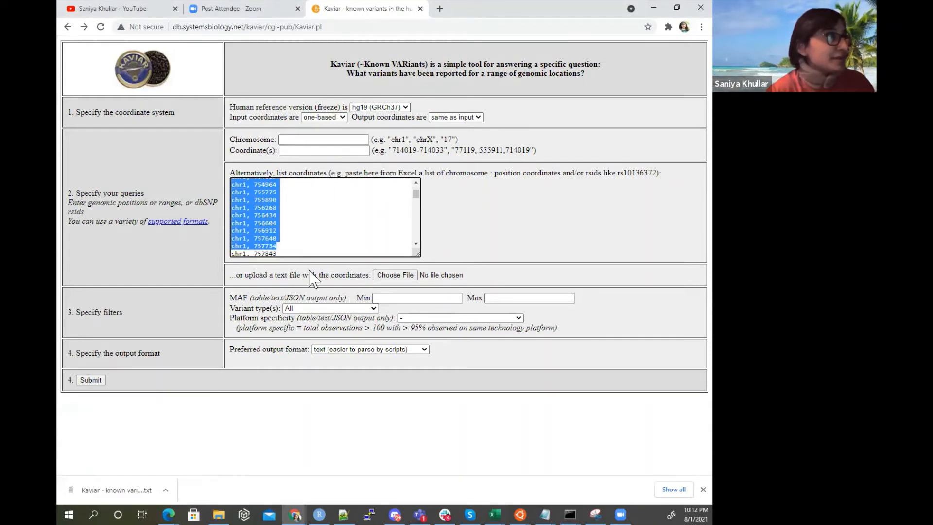
{"action": "left_click", "coordinate": [91, 379]}
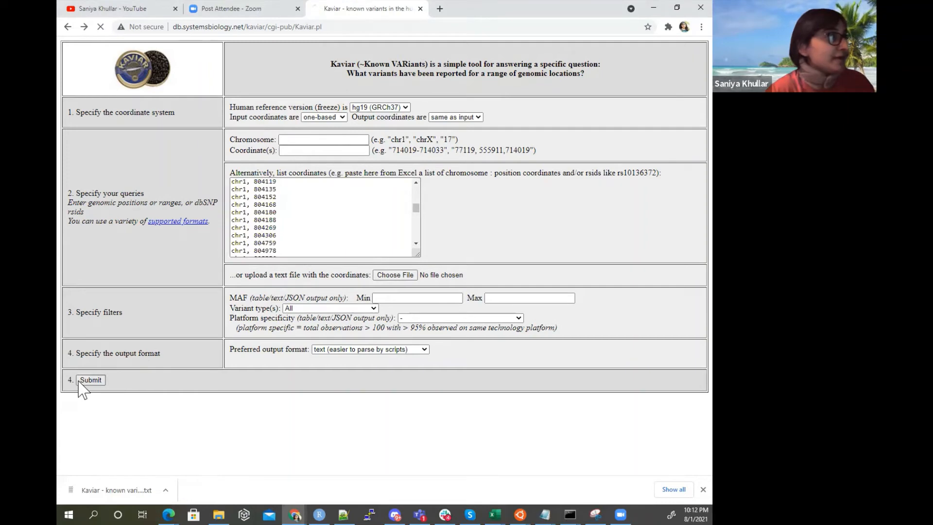
{"action": "left_click", "coordinate": [90, 380]}
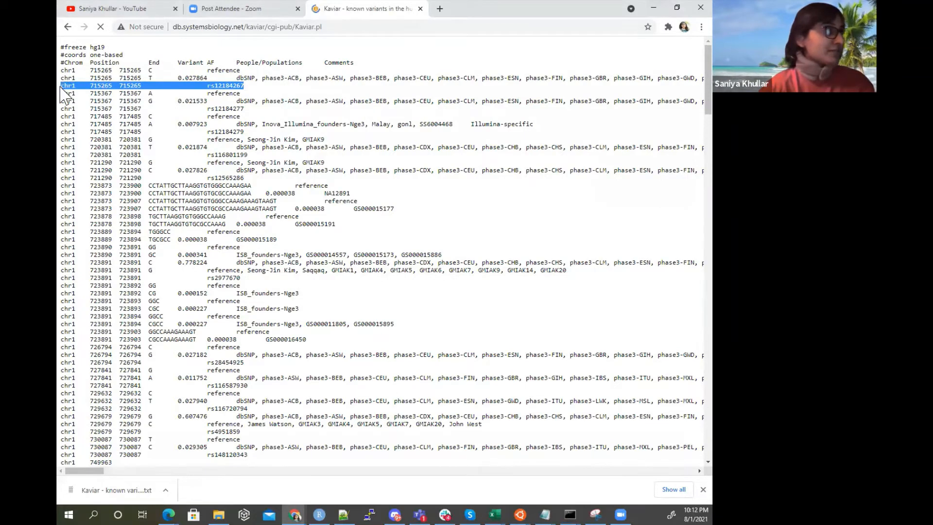
{"action": "mouse_move", "coordinate": [254, 142]}
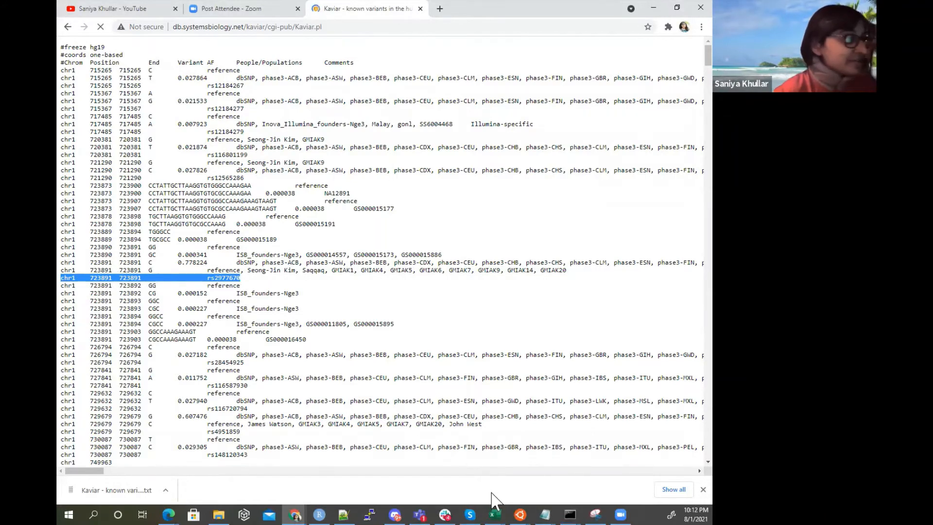
{"action": "mouse_move", "coordinate": [496, 515]}
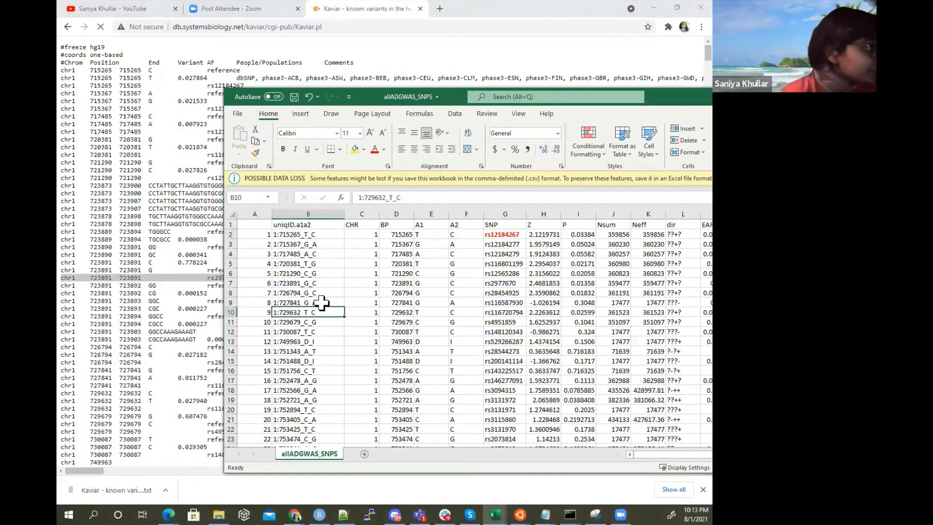
Mark the rs2977670 row (1:723891) in allADGWAS_SNPS, then switch to Book2's coordinate list
{"action": "left_click", "coordinate": [303, 283]}
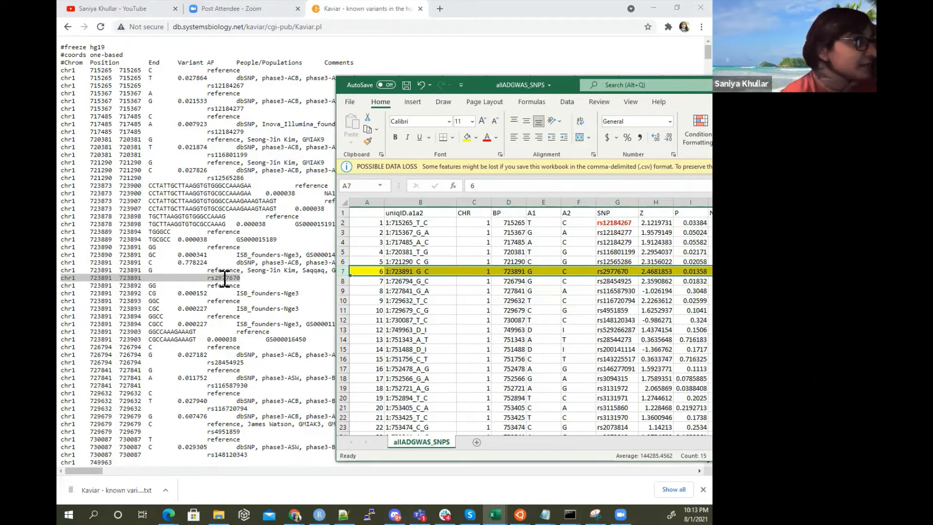
{"action": "left_click", "coordinate": [616, 271]}
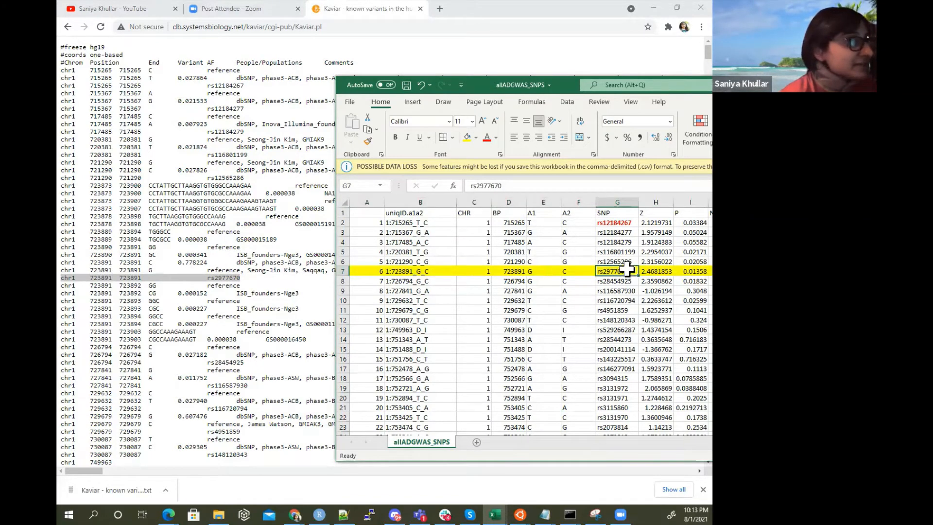
{"action": "mouse_move", "coordinate": [687, 286]}
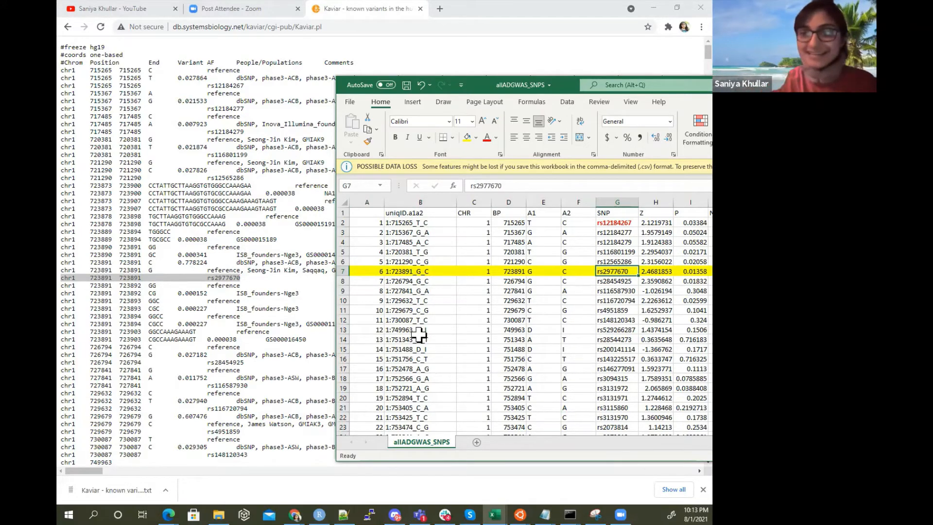
{"action": "left_click", "coordinate": [420, 252]}
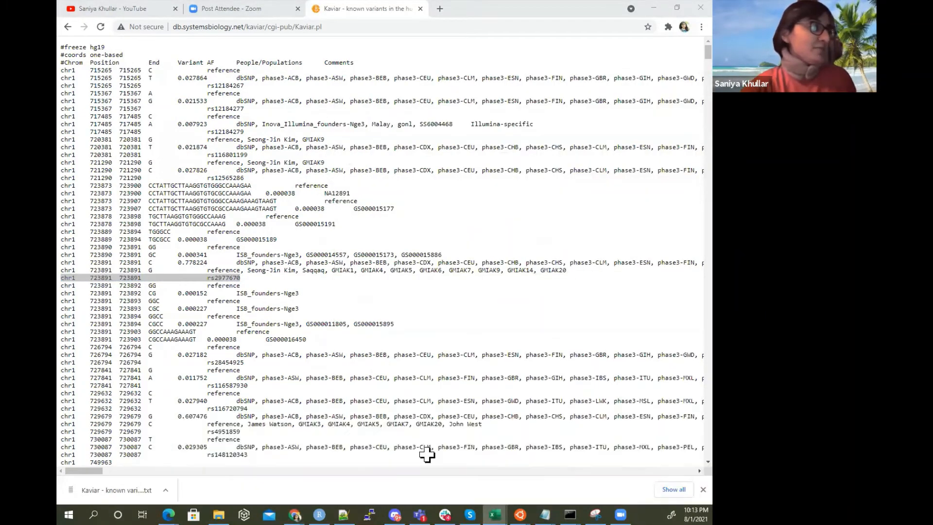
{"action": "left_click", "coordinate": [495, 514]}
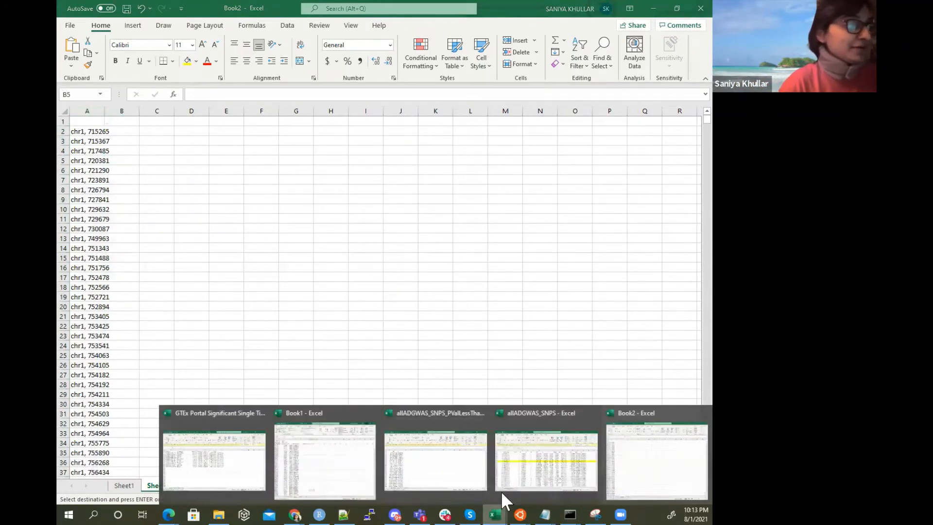
Bring Book2 forward and select column D for the uniqID.a1a2 values
{"action": "left_click", "coordinate": [546, 461]}
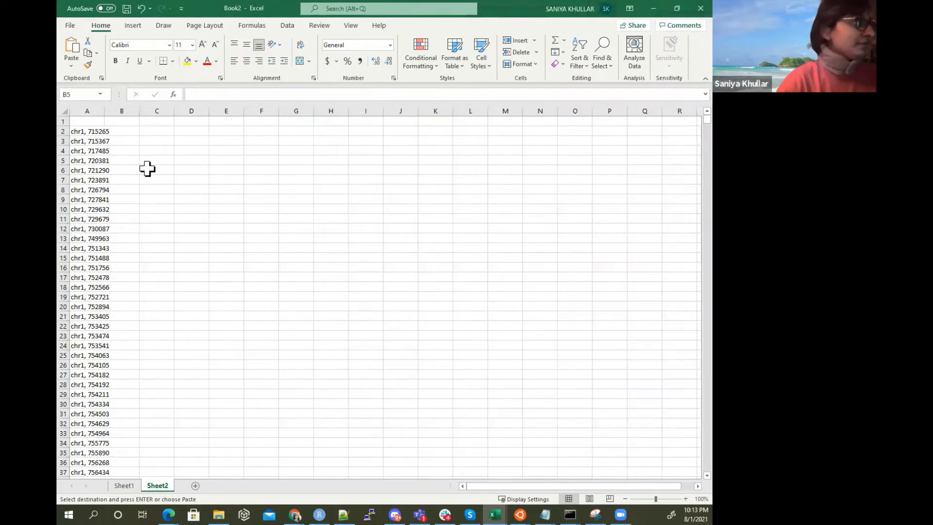
{"action": "left_click", "coordinate": [191, 111]}
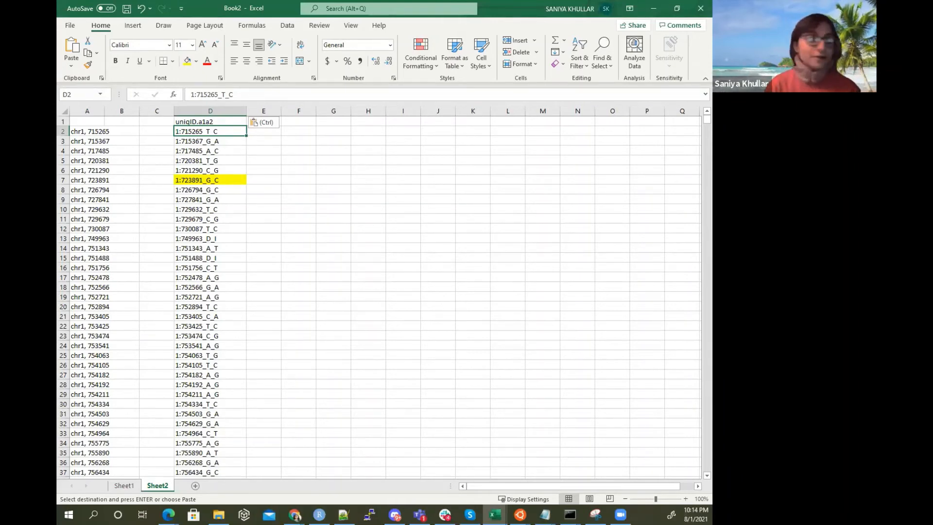
{"action": "mouse_move", "coordinate": [291, 515]}
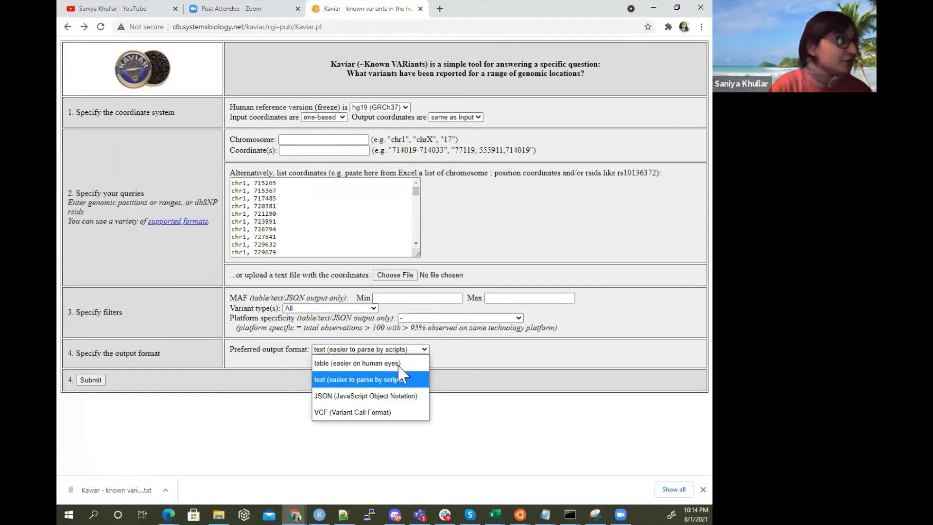
Rerun the query as a table, then return to the form to pick JSON output
{"action": "left_click", "coordinate": [89, 380]}
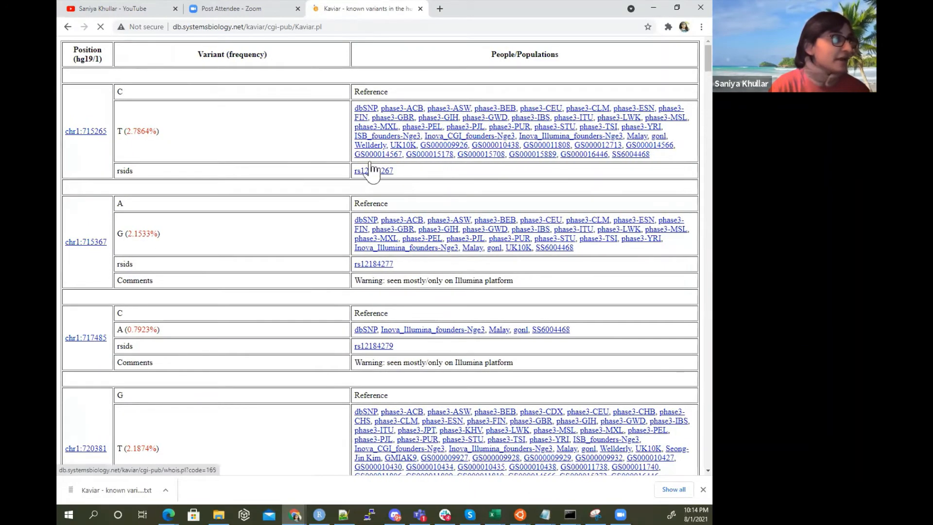
{"action": "mouse_move", "coordinate": [70, 26]}
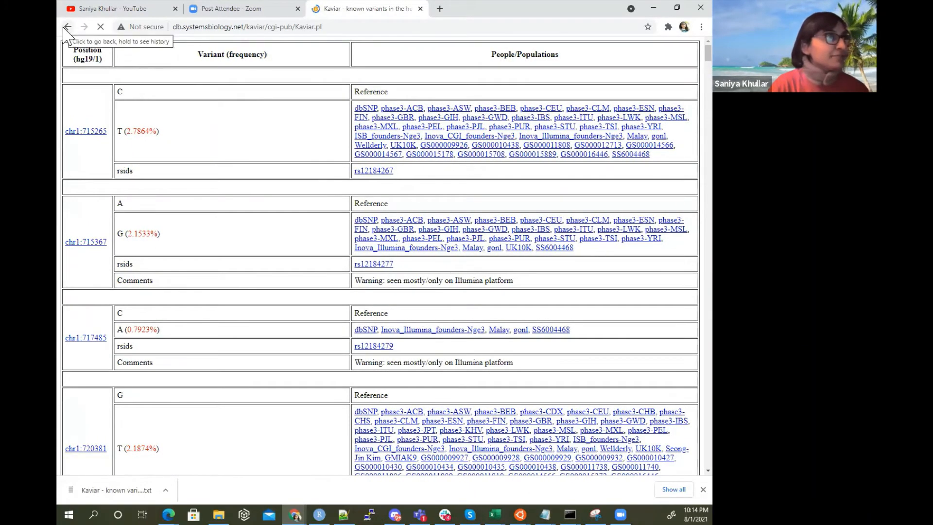
{"action": "left_click", "coordinate": [69, 27]}
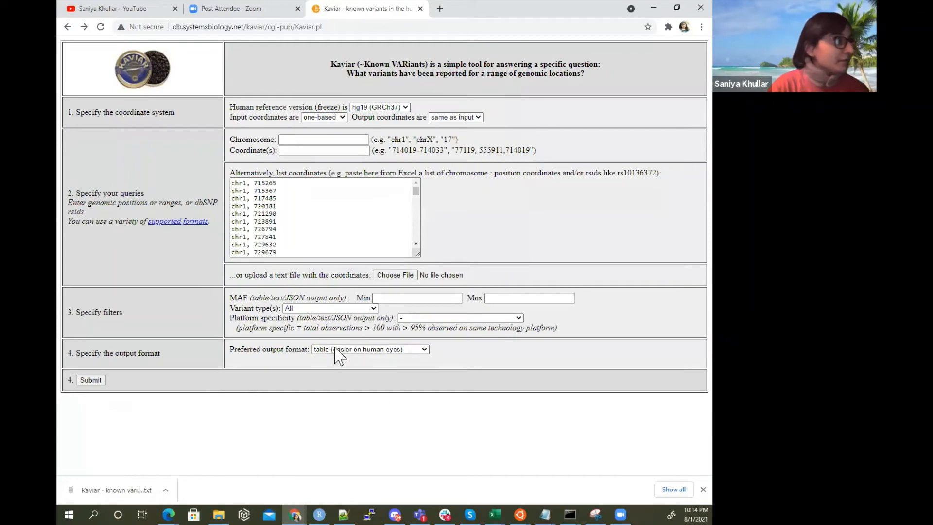
{"action": "left_click", "coordinate": [369, 349]}
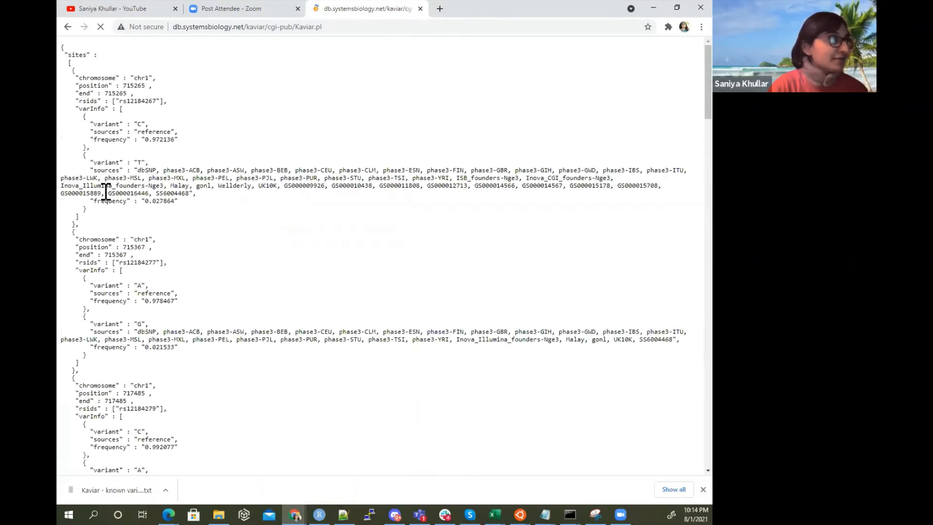
{"action": "scroll", "scroll_direction": "down", "scroll_amount": 3}
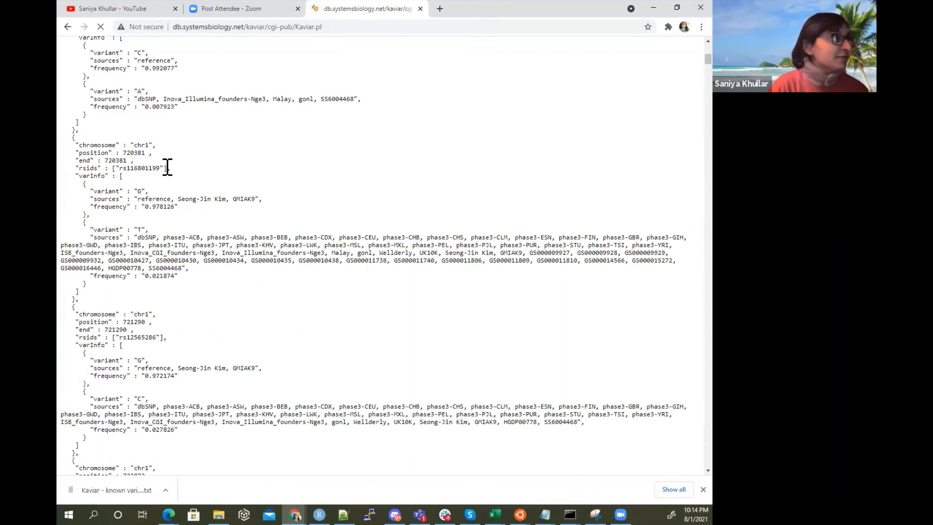
{"action": "left_click_drag", "start_coordinate": [77, 145], "coordinate": [170, 168]}
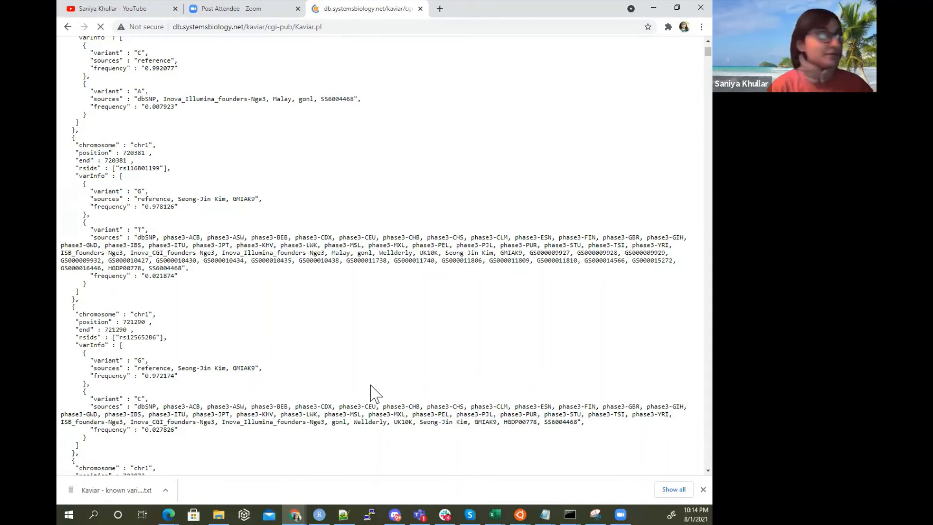
Set the output format to VCF (Variant Call Format) and resubmit the query
{"action": "left_click", "coordinate": [65, 27]}
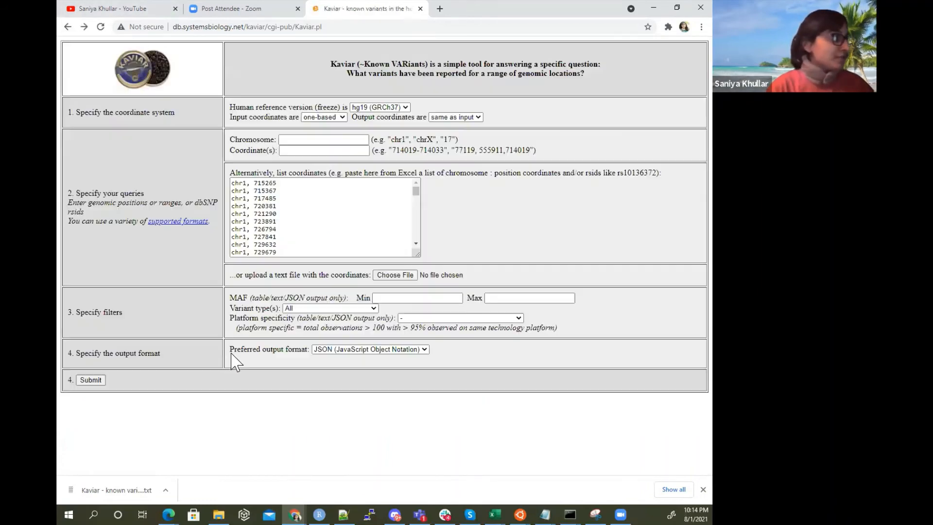
{"action": "left_click", "coordinate": [370, 349]}
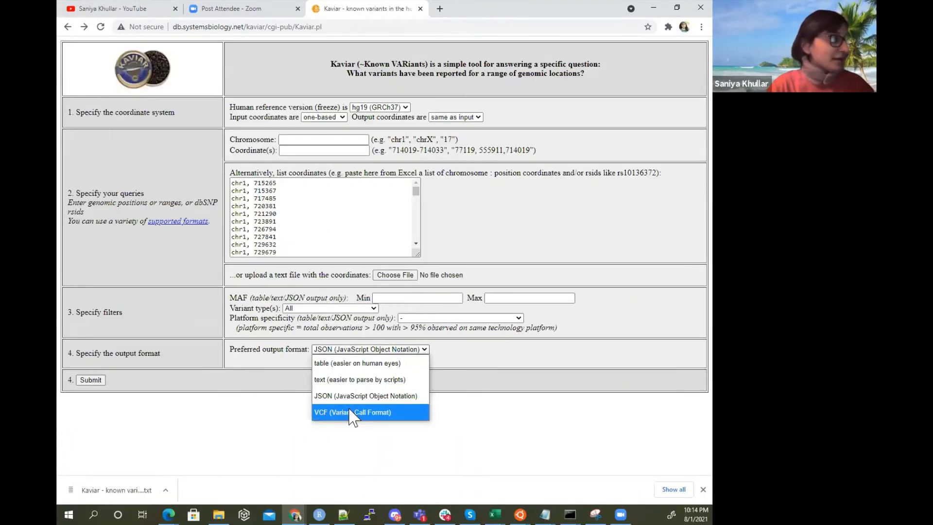
{"action": "left_click", "coordinate": [357, 412]}
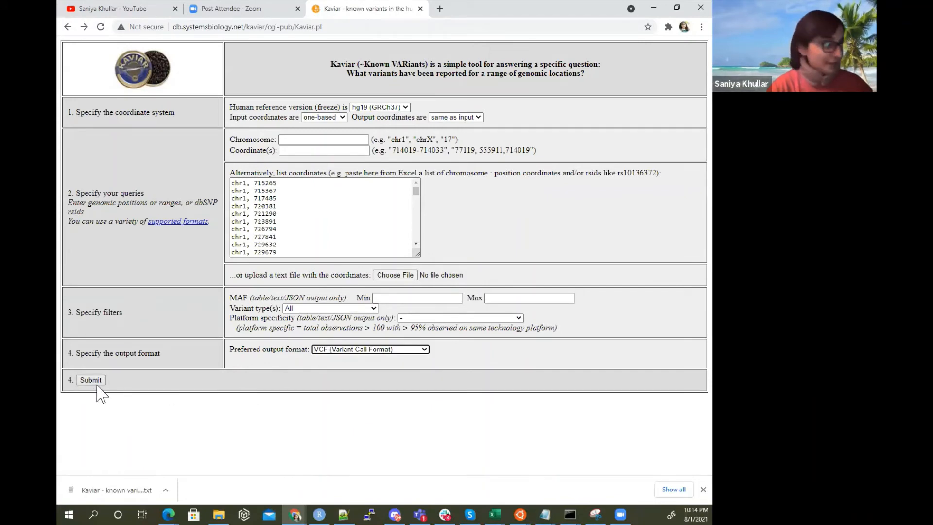
{"action": "right_click", "coordinate": [95, 390]}
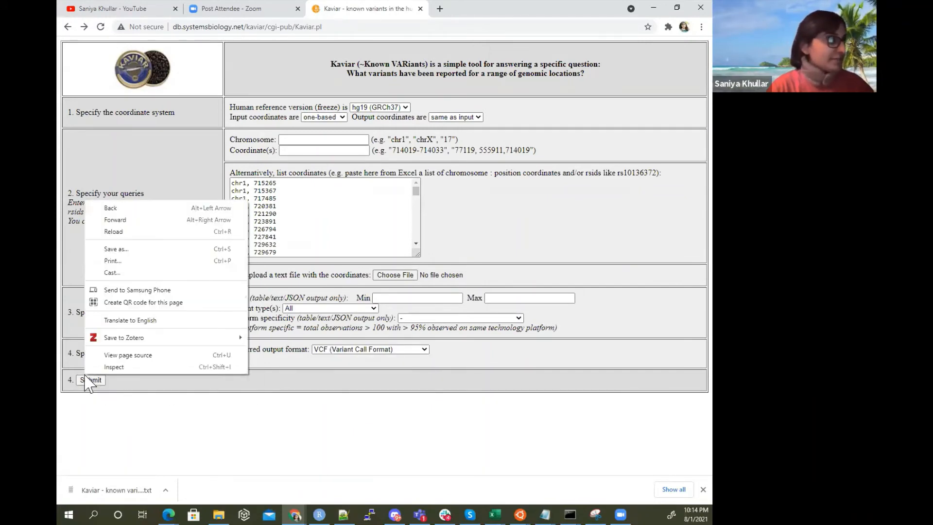
{"action": "left_click", "coordinate": [91, 380]}
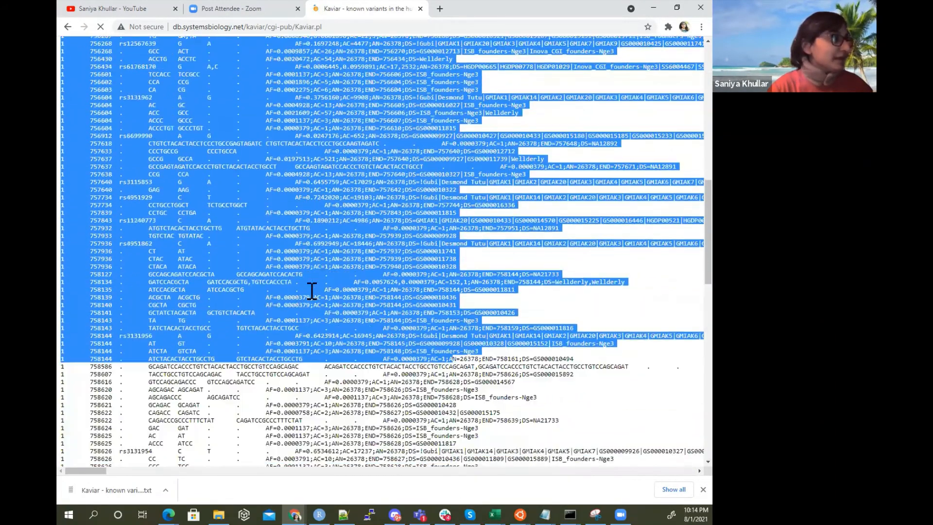
Scroll through the VCF output, selecting all of it and then clearing the selection
{"action": "scroll", "scroll_direction": "up", "scroll_amount": 3}
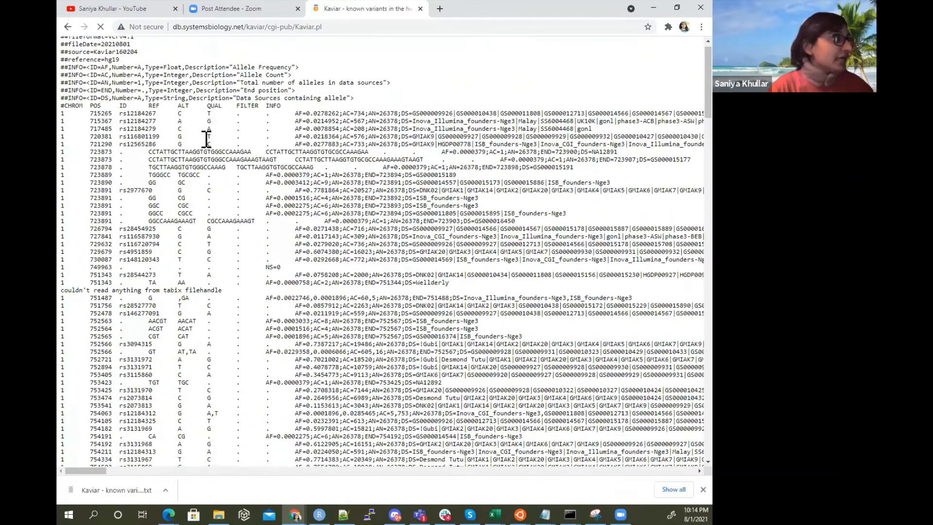
{"action": "scroll", "scroll_direction": "down", "scroll_amount": 3}
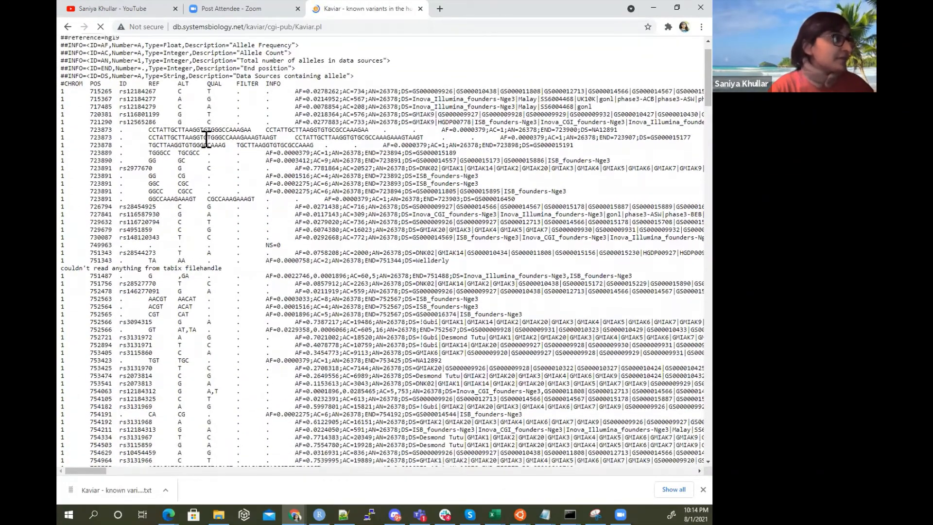
{"action": "scroll", "scroll_direction": "down", "scroll_amount": 3}
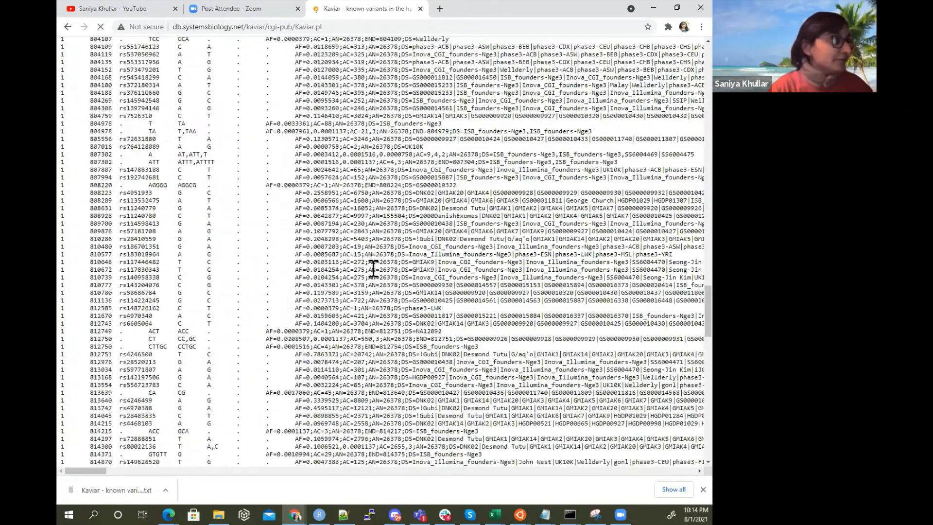
{"action": "scroll", "scroll_direction": "down", "scroll_amount": 3}
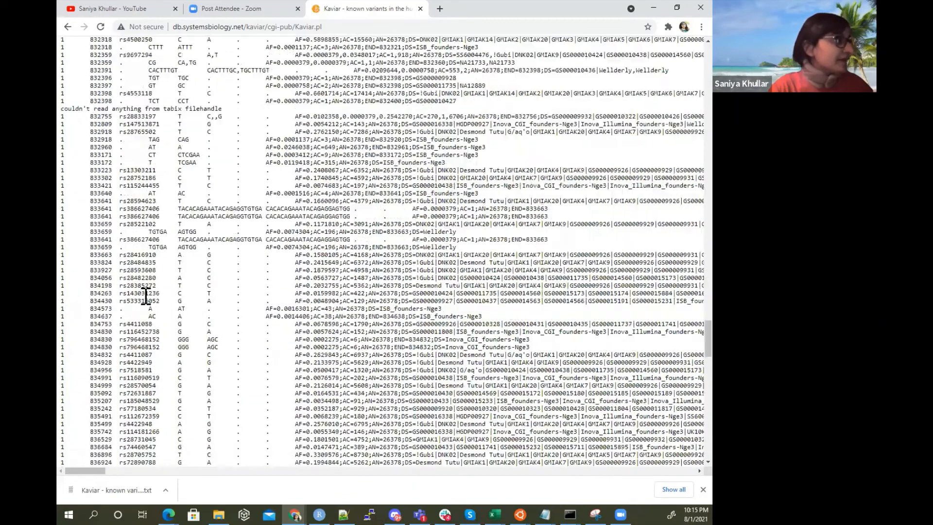
{"action": "scroll", "scroll_direction": "up", "scroll_amount": 3}
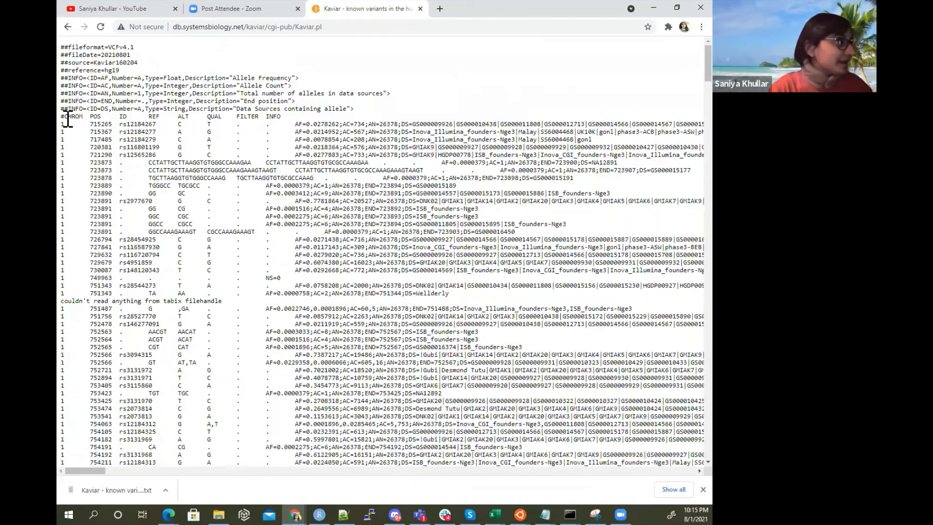
{"action": "key", "text": "ctrl+a"}
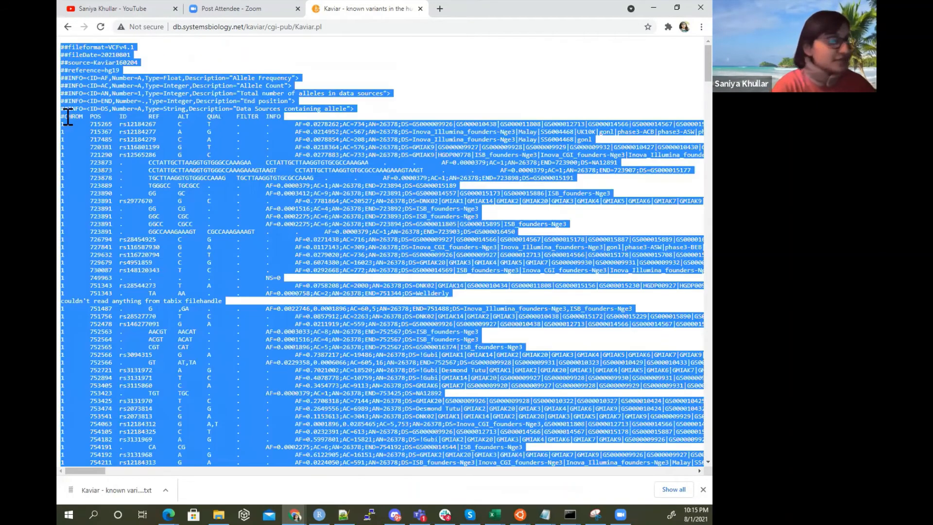
{"action": "left_click", "coordinate": [286, 147]}
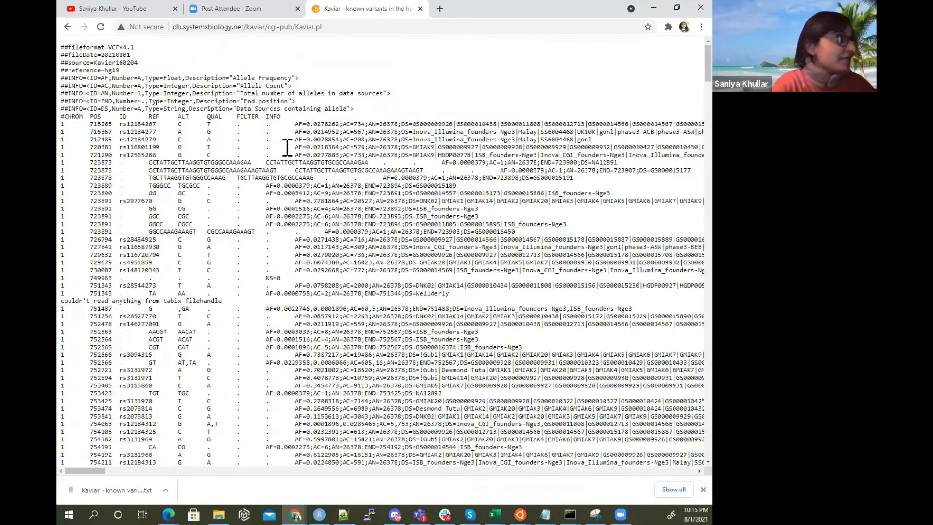
{"action": "mouse_move", "coordinate": [342, 212]}
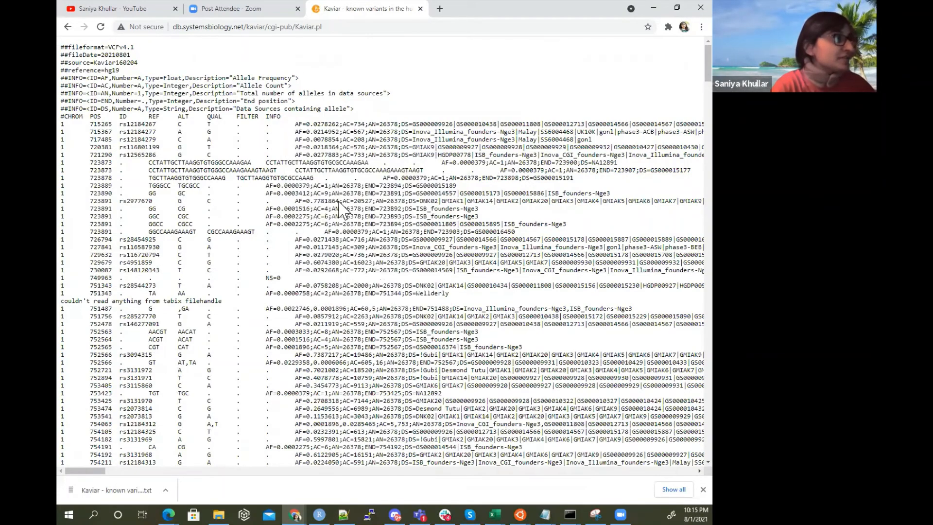
Save the VCF results page with _v2 appended to the file name, then return to Excel
{"action": "key", "text": "ctrl+s"}
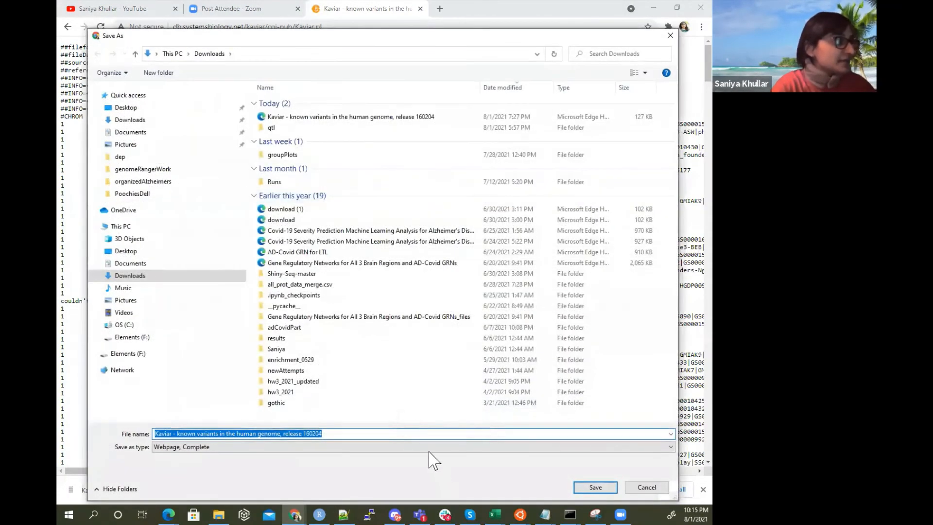
{"action": "left_click", "coordinate": [417, 436]}
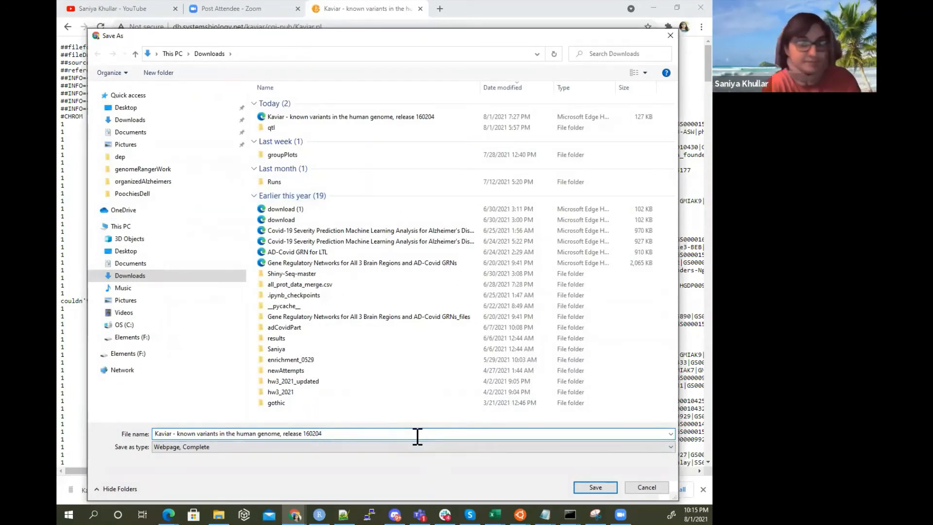
{"action": "type", "text": "_v2_"}
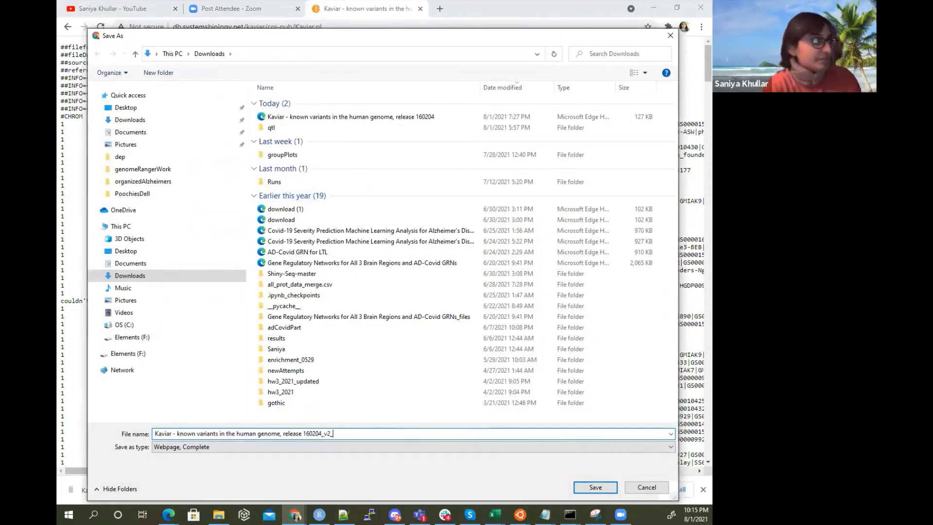
{"action": "key", "text": "Backspace"}
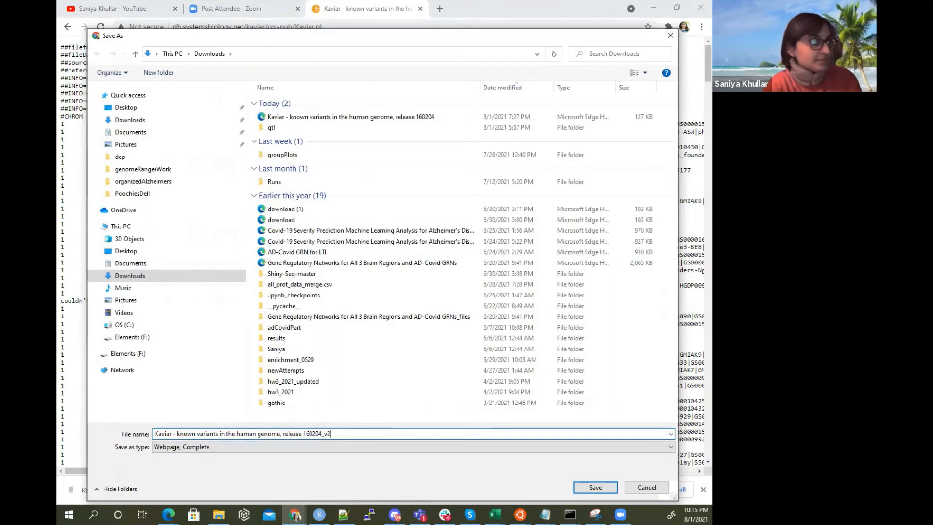
{"action": "left_click", "coordinate": [595, 487]}
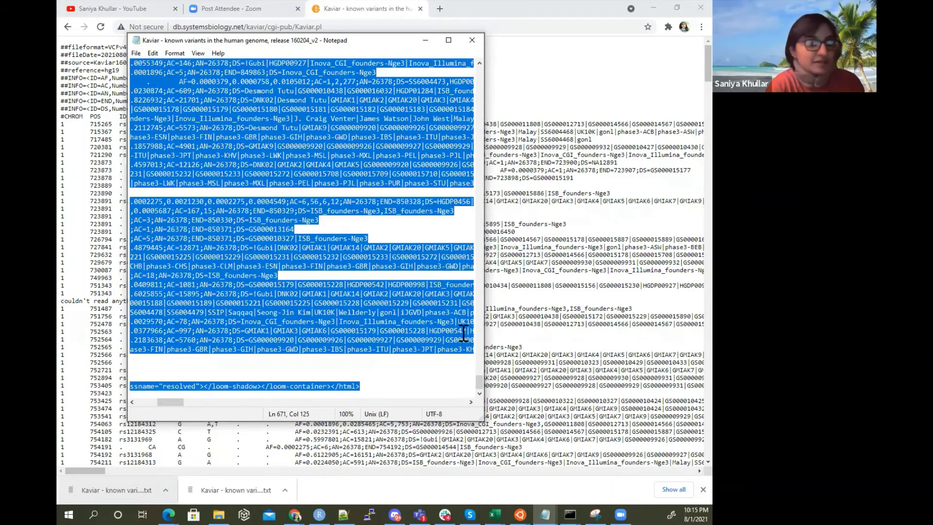
{"action": "left_click", "coordinate": [493, 514]}
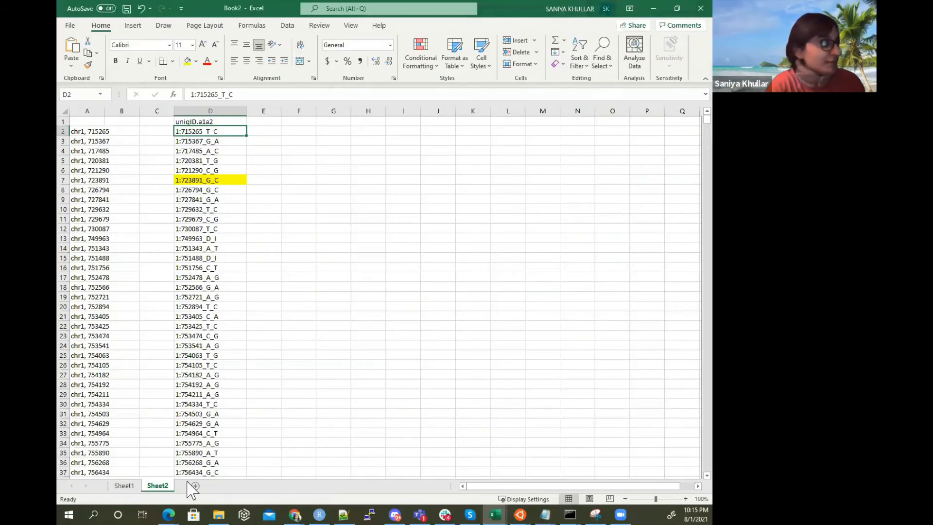
Add Sheet3 and split column A's VCF text by Tab/Space delimiters with Text to Columns
{"action": "left_click", "coordinate": [191, 485]}
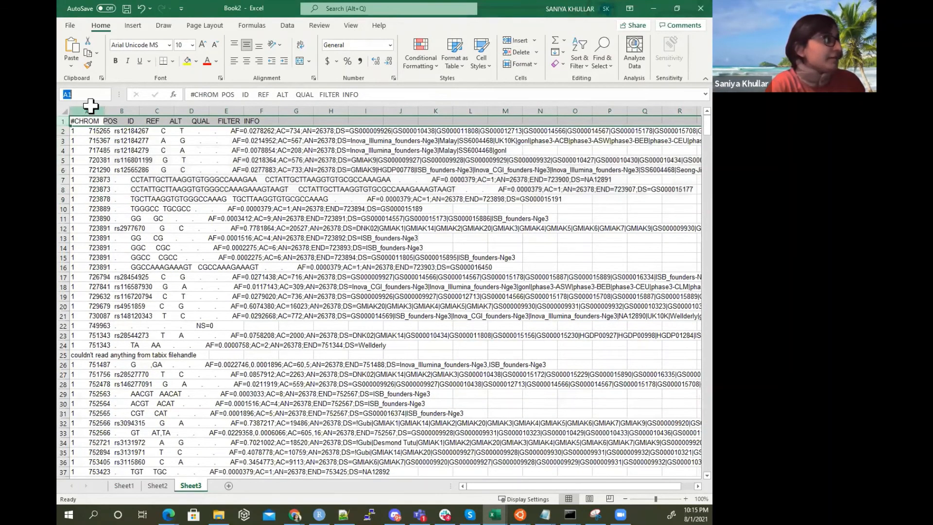
{"action": "left_click", "coordinate": [286, 25]}
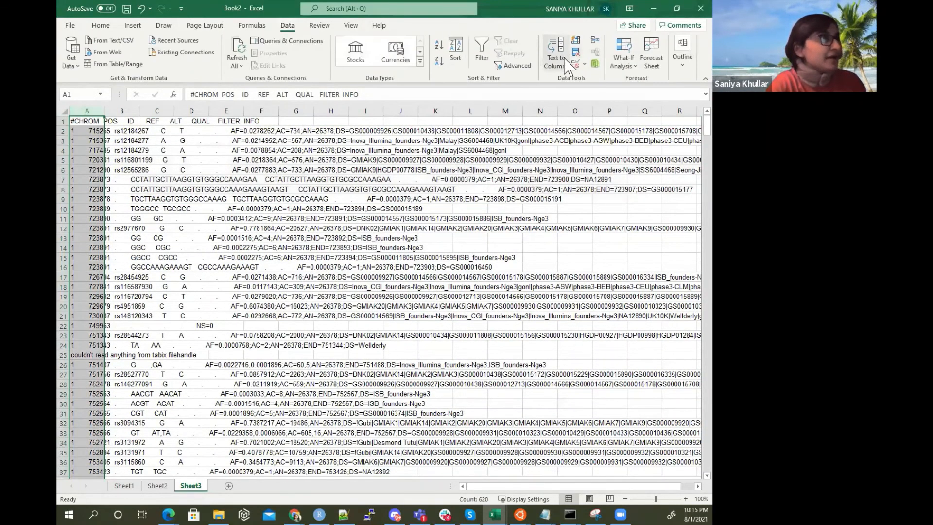
{"action": "left_click", "coordinate": [555, 49]}
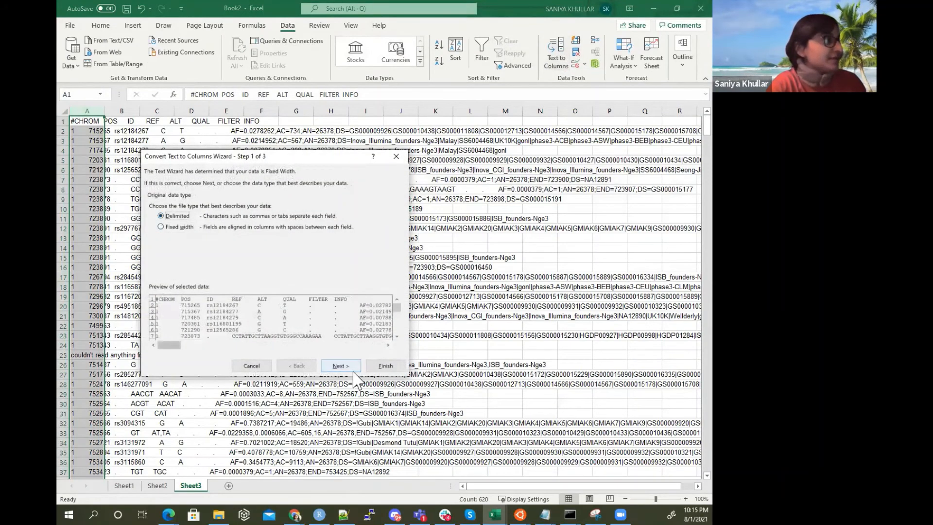
{"action": "left_click", "coordinate": [340, 366]}
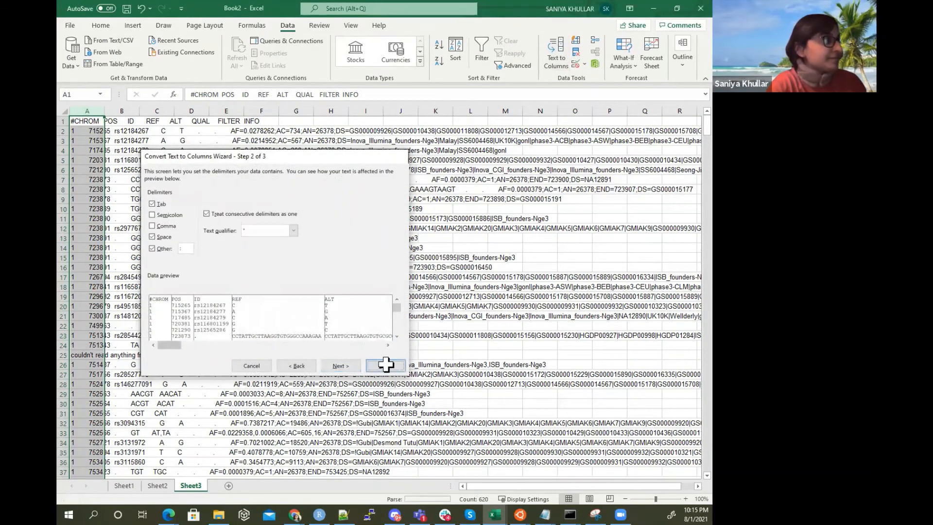
{"action": "left_click", "coordinate": [385, 365]}
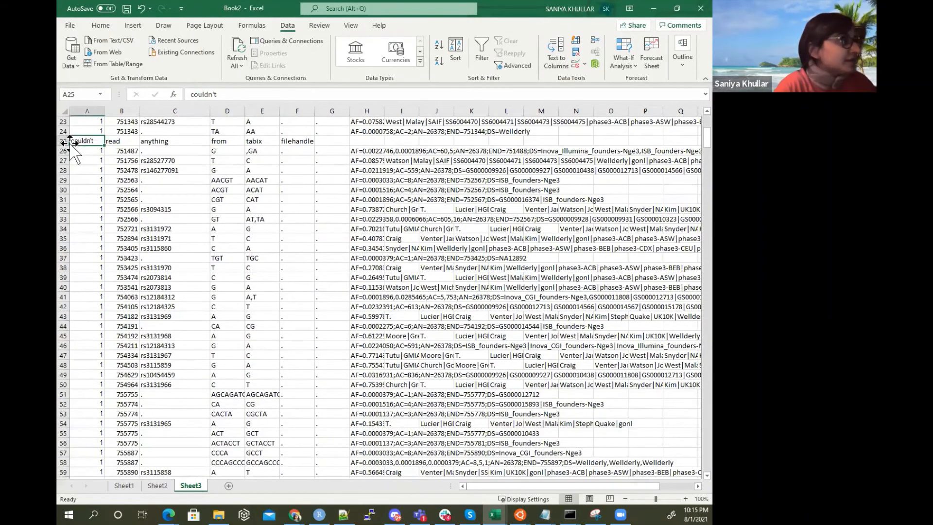
{"action": "left_click", "coordinate": [100, 25]}
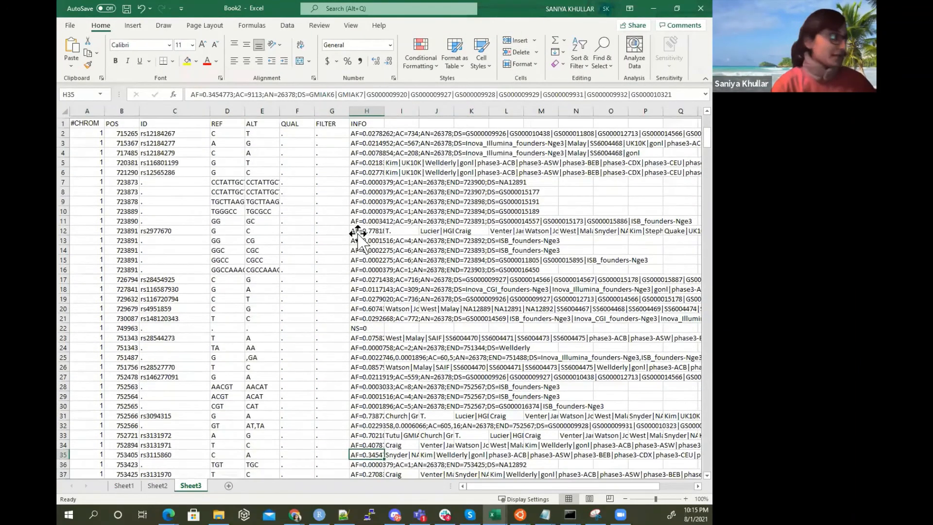
{"action": "scroll", "scroll_direction": "down", "scroll_amount": 3}
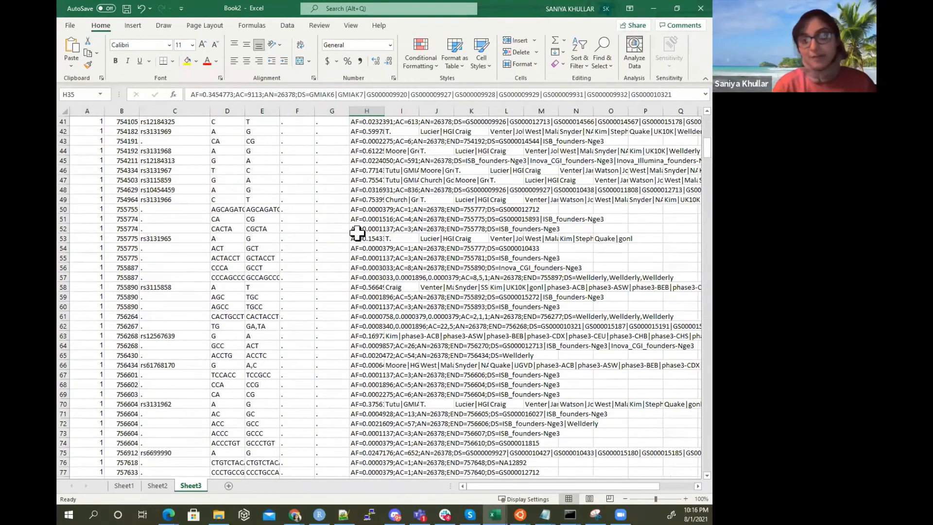